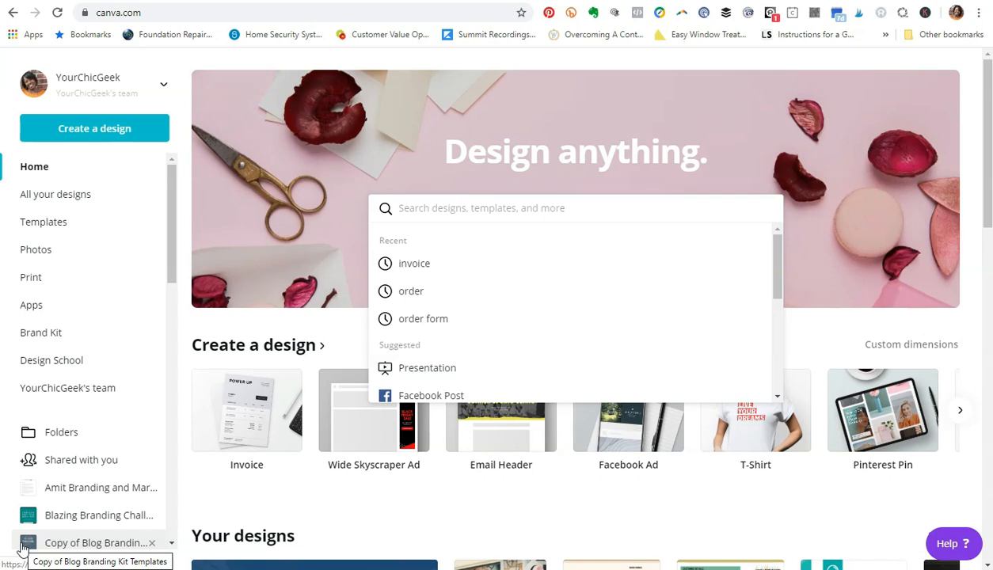
pyautogui.moveTo(47, 332)
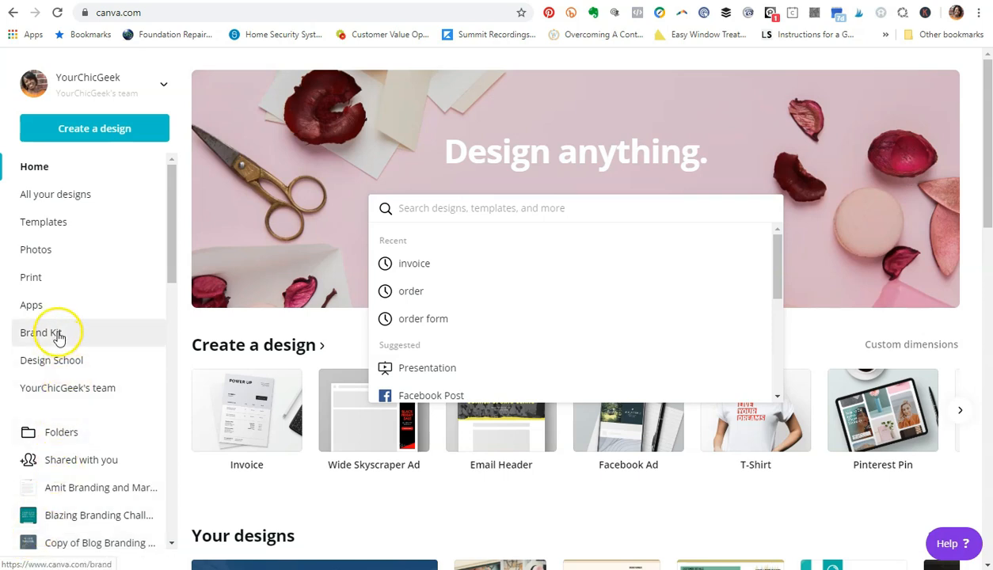
# Open the Brand Kit and scroll down to the Uploaded fonts list.
pyautogui.click(44, 332)
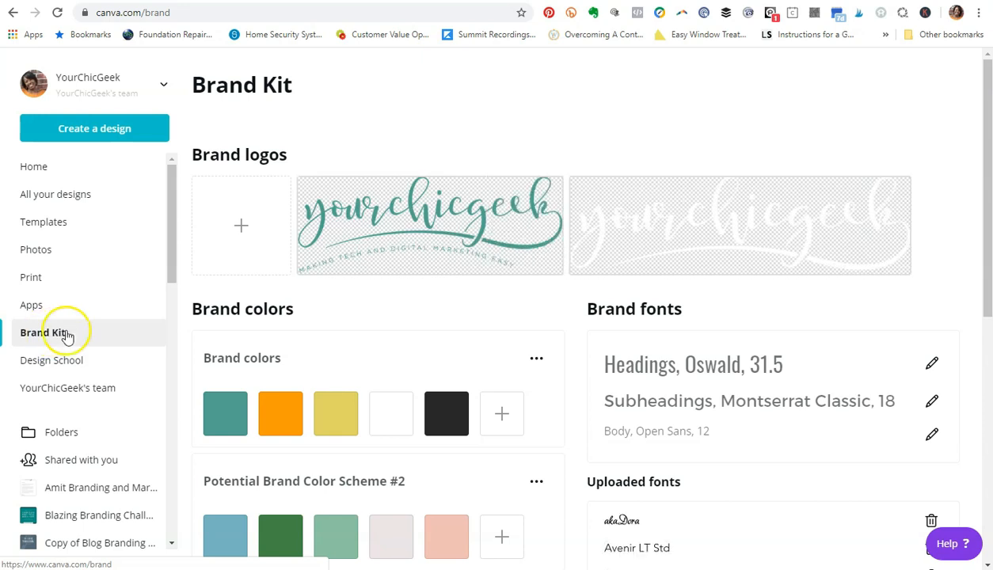
pyautogui.scroll(-3)
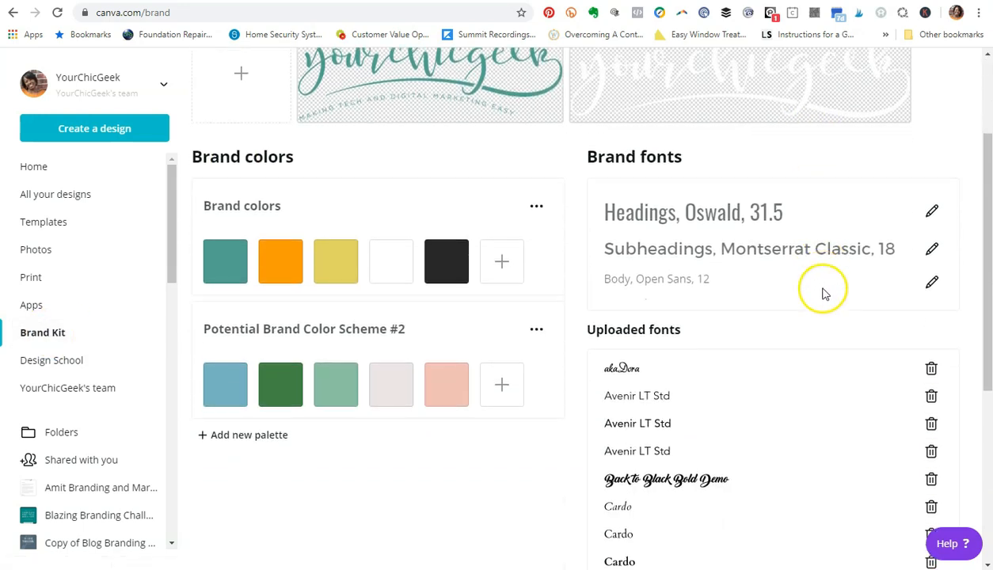
pyautogui.scroll(-3)
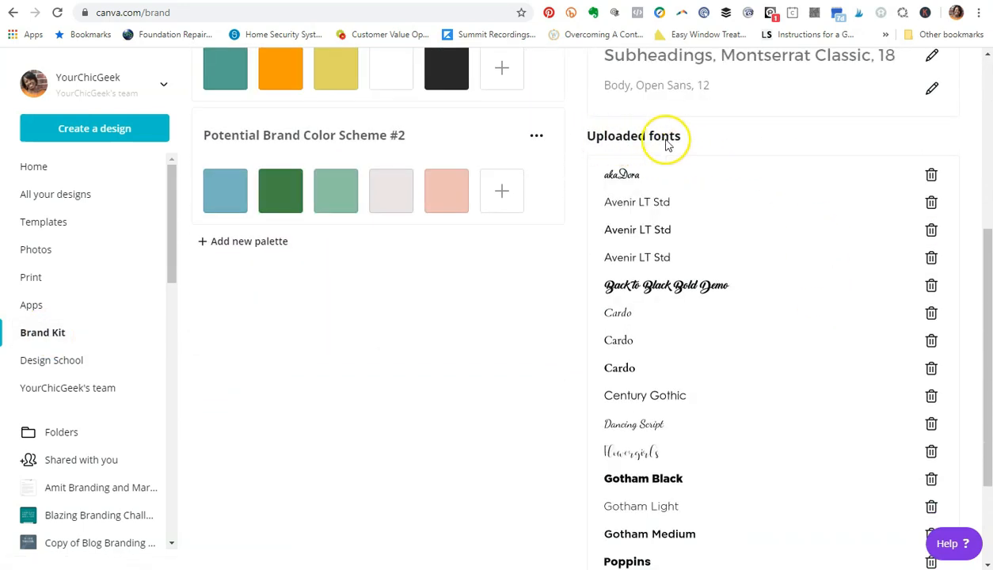
pyautogui.moveTo(628, 228)
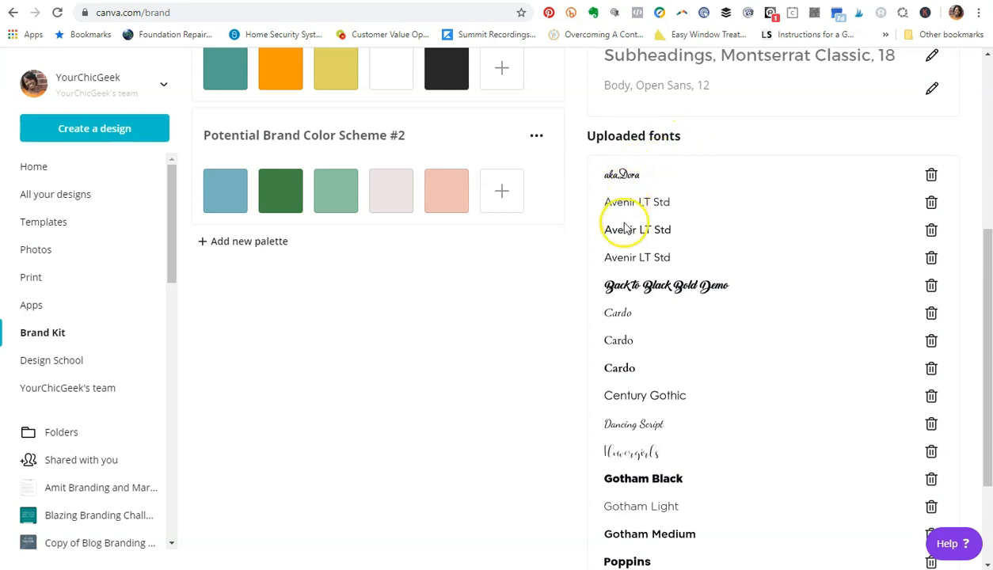
pyautogui.scroll(-3)
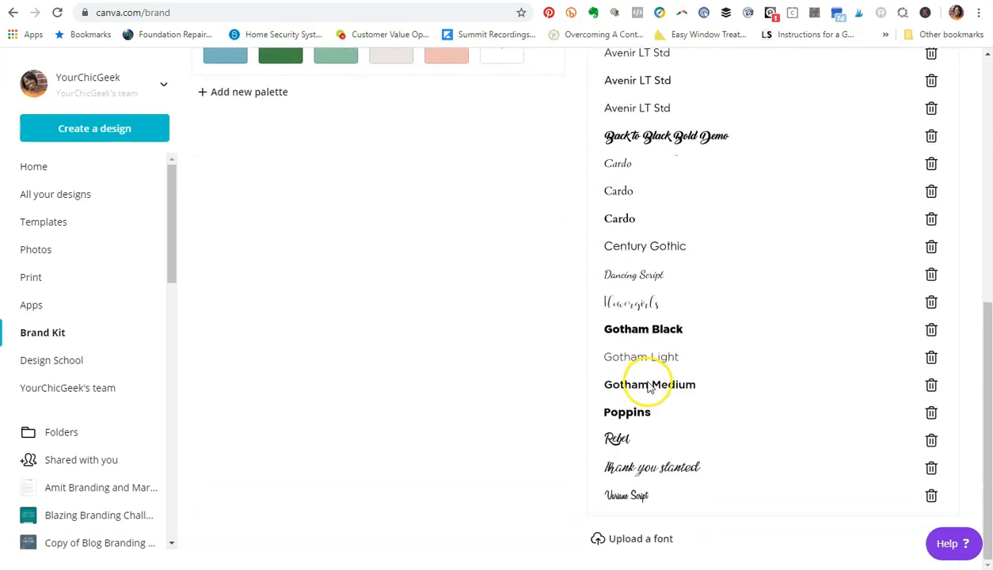
pyautogui.moveTo(628, 495)
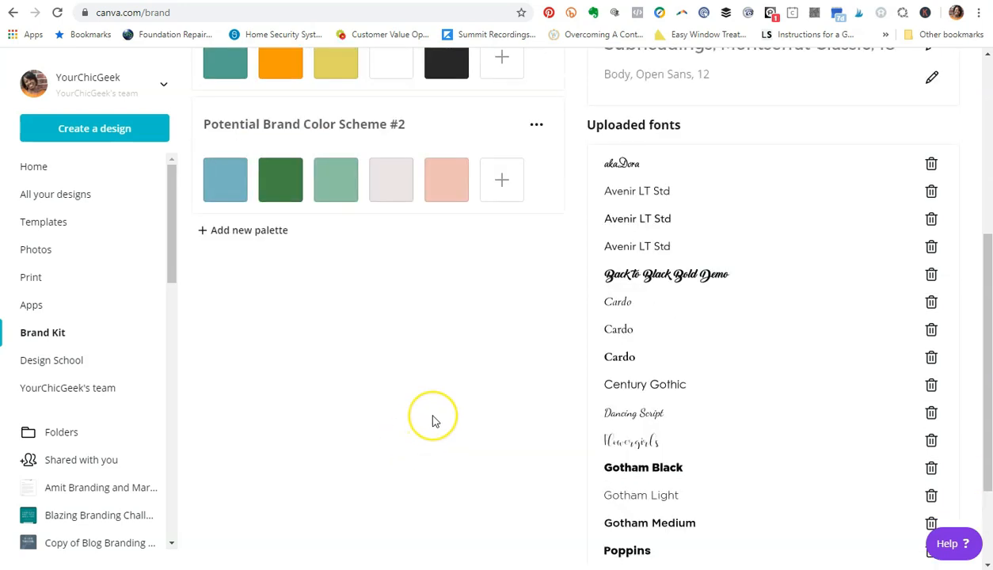
pyautogui.scroll(3)
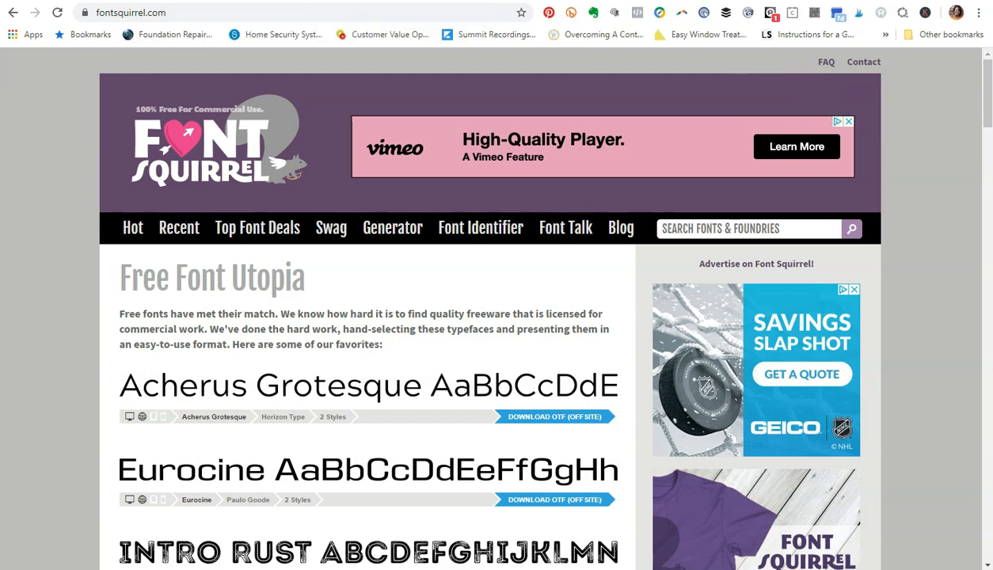
pyautogui.scroll(-3)
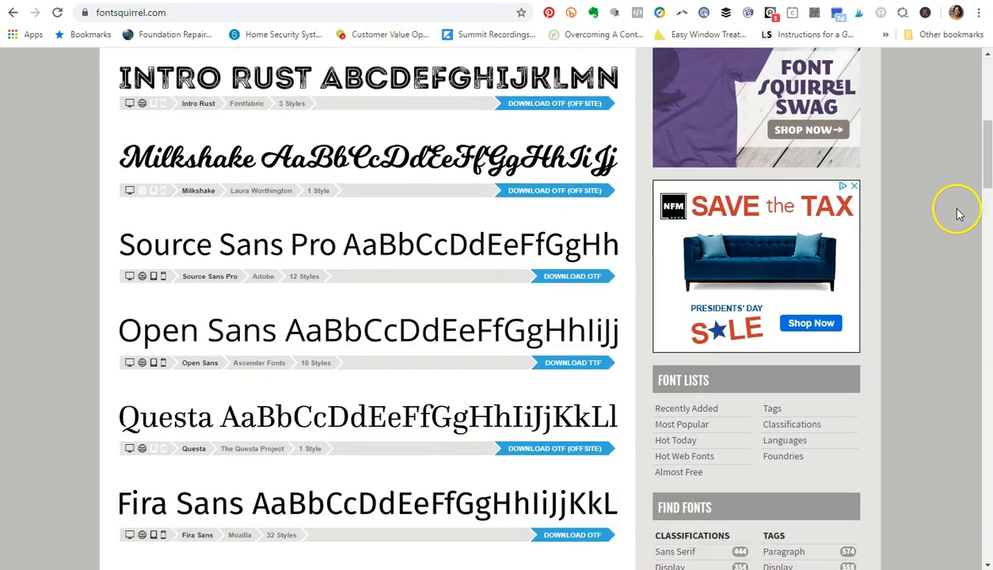
pyautogui.scroll(-3)
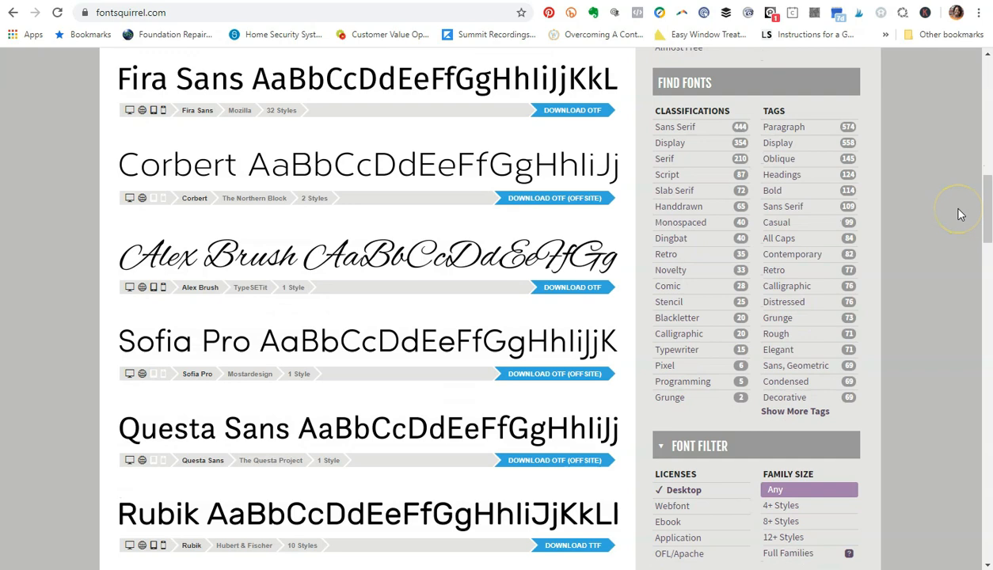
pyautogui.moveTo(249, 258)
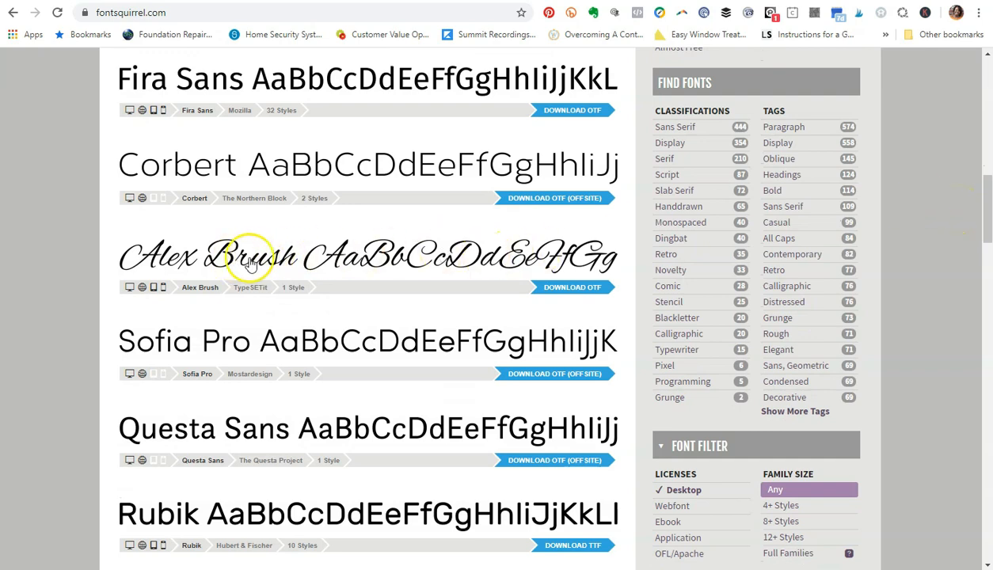
pyautogui.scroll(-3)
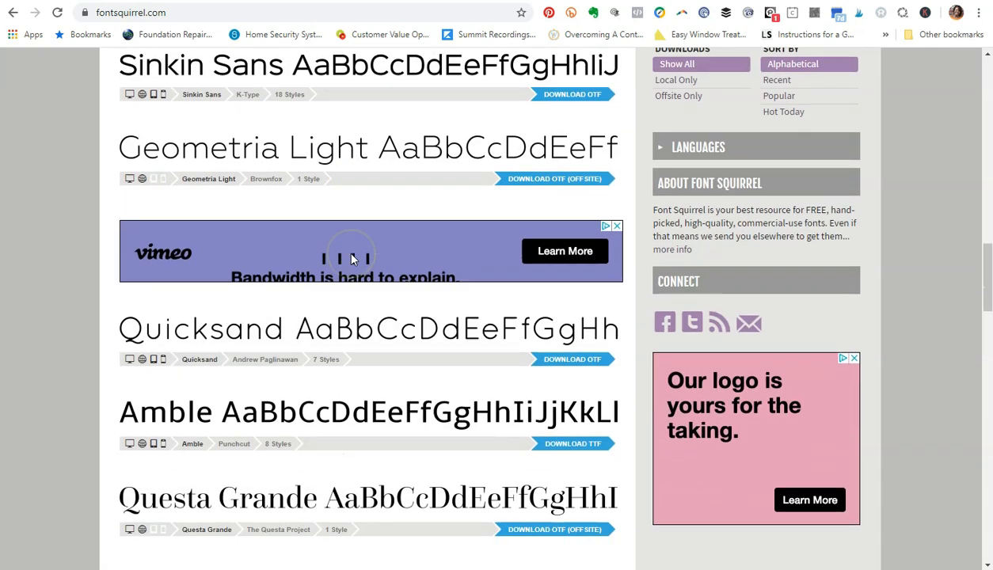
pyautogui.scroll(-3)
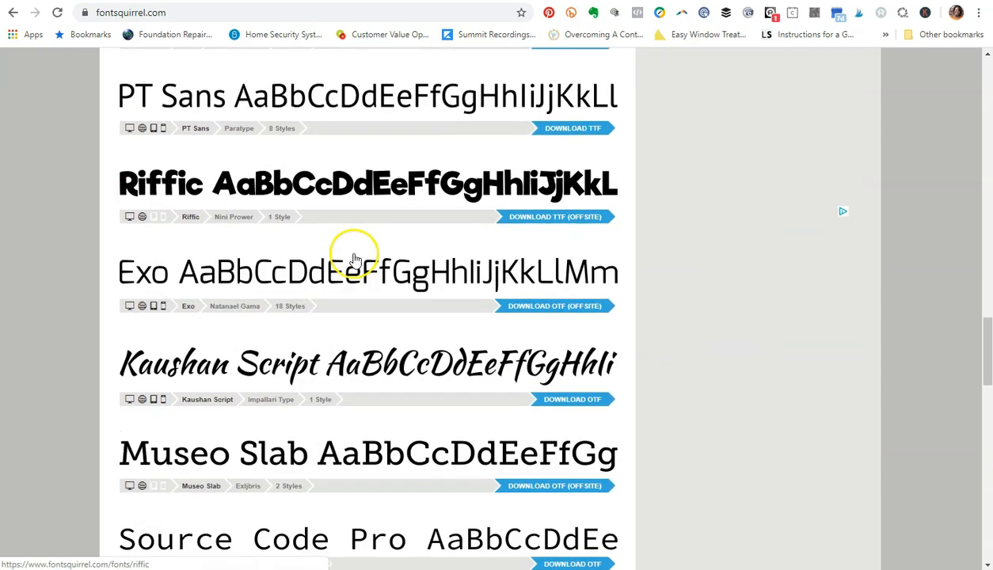
pyautogui.scroll(-3)
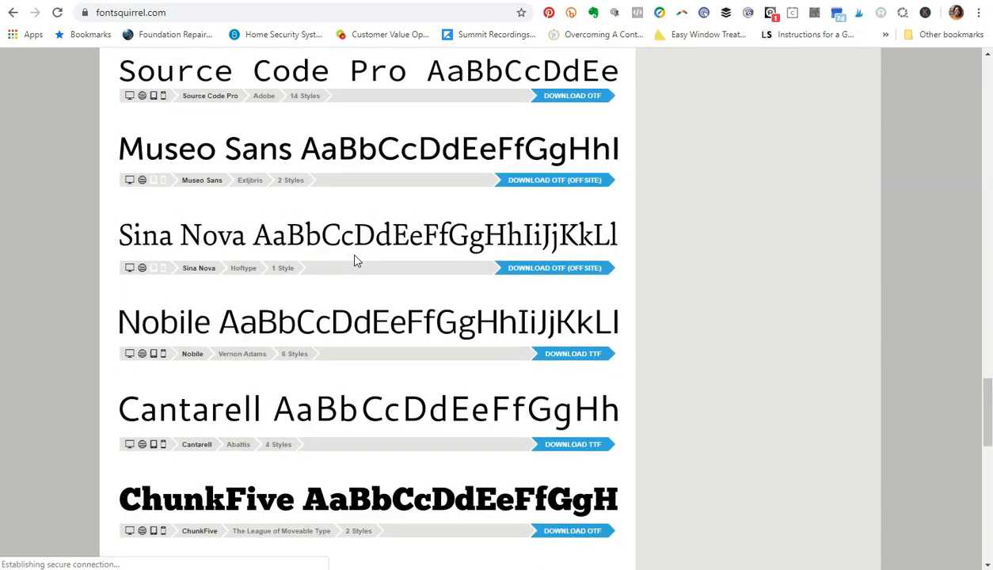
pyautogui.scroll(-3)
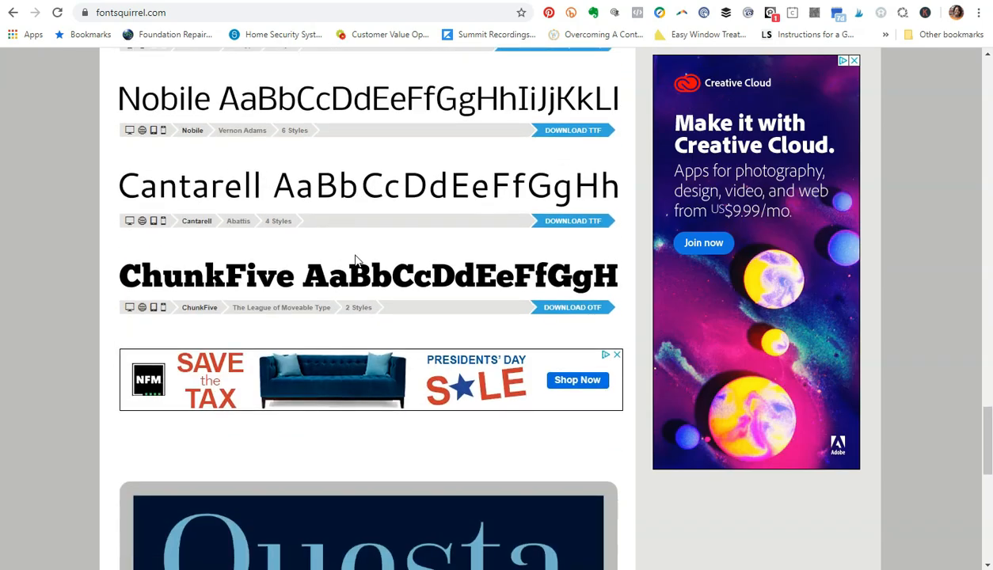
pyautogui.scroll(-3)
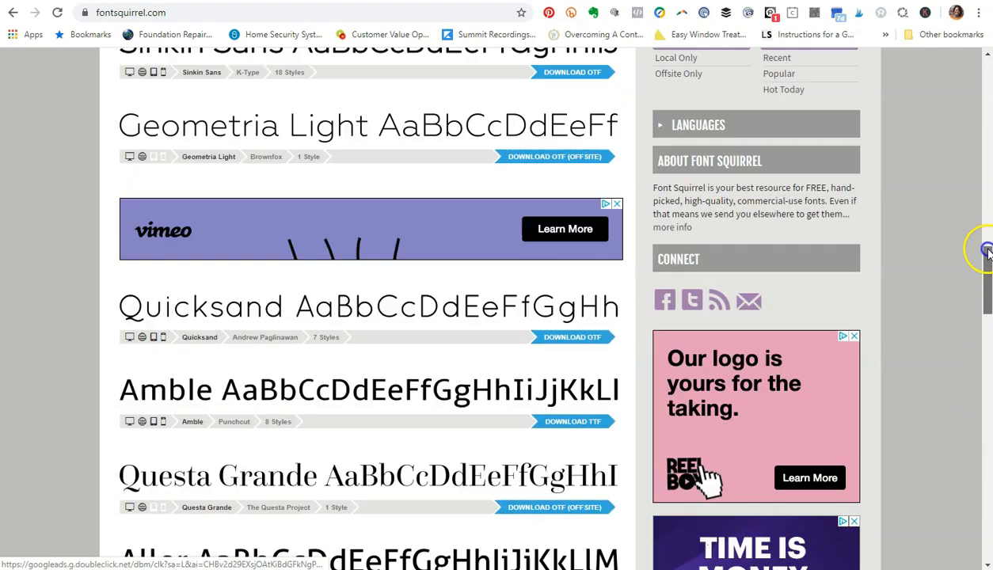
pyautogui.scroll(3)
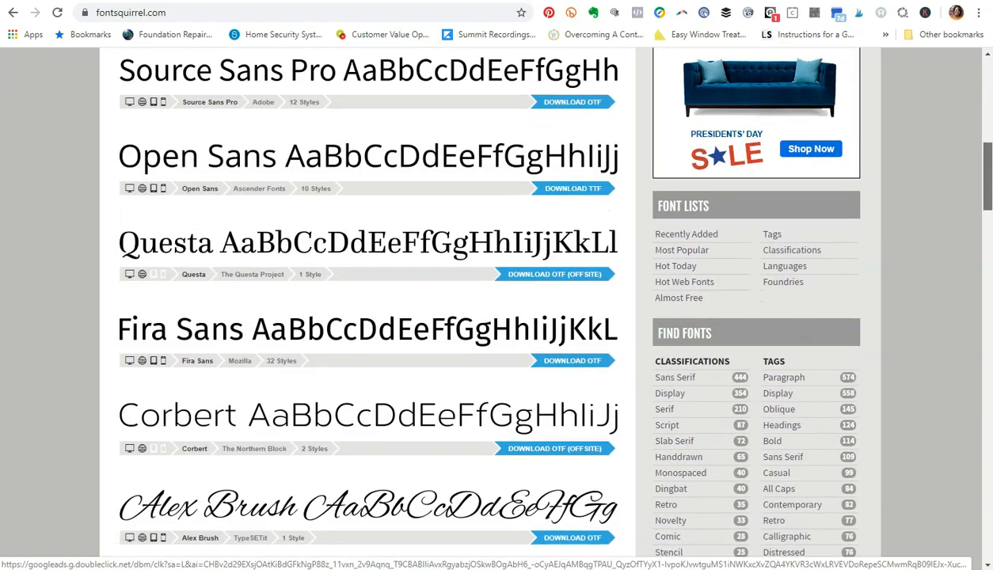
pyautogui.scroll(-3)
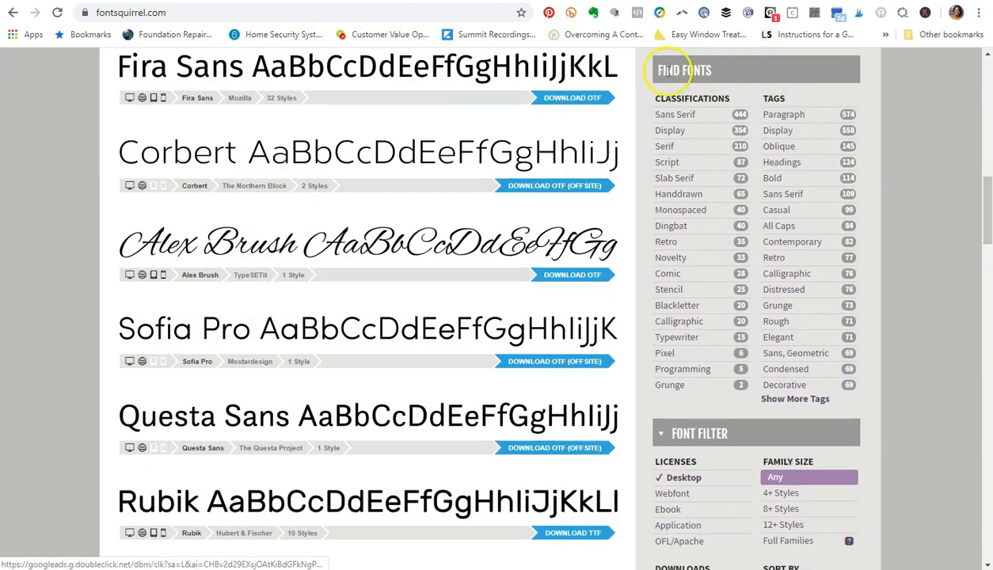
pyautogui.moveTo(943, 109)
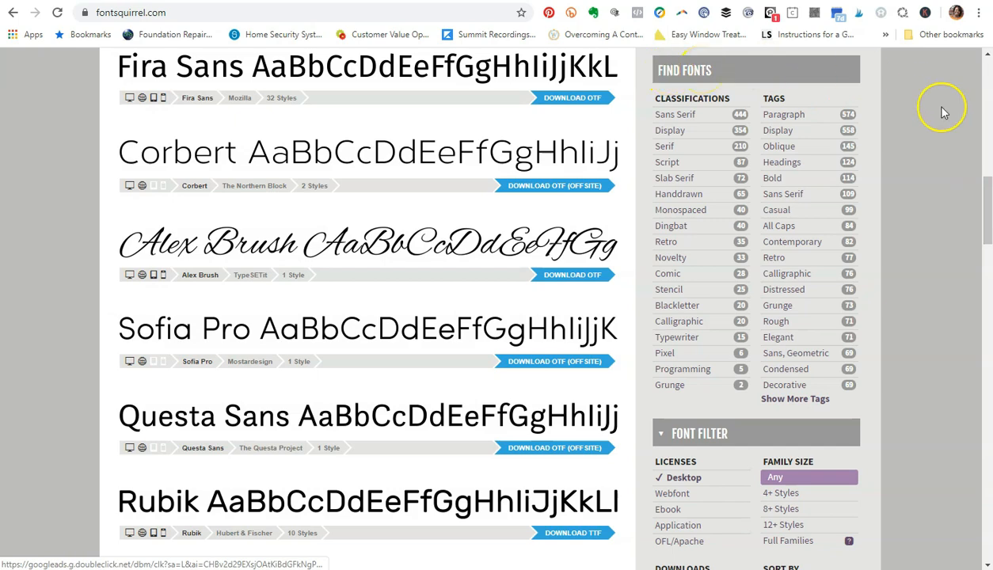
pyautogui.scroll(3)
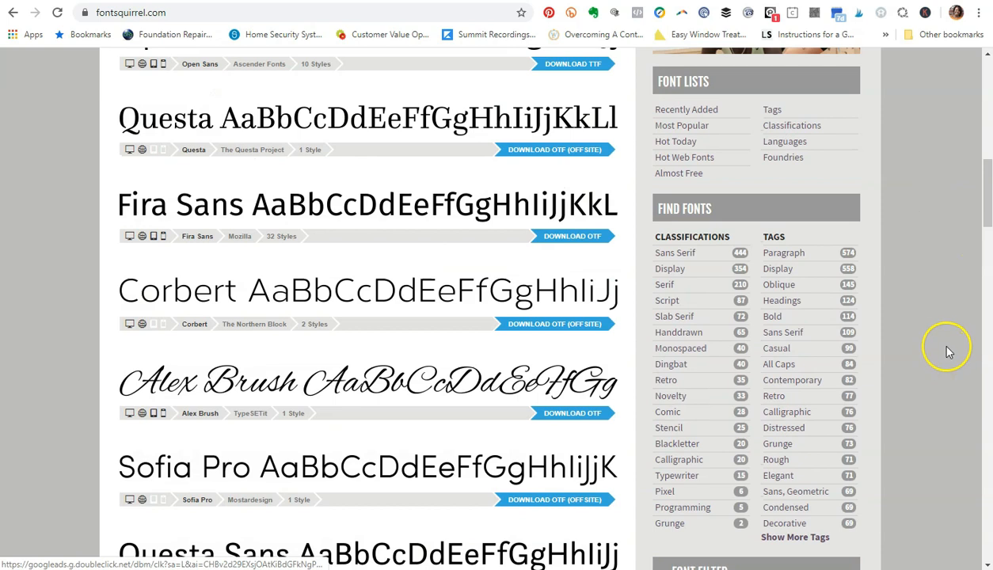
pyautogui.moveTo(946, 346)
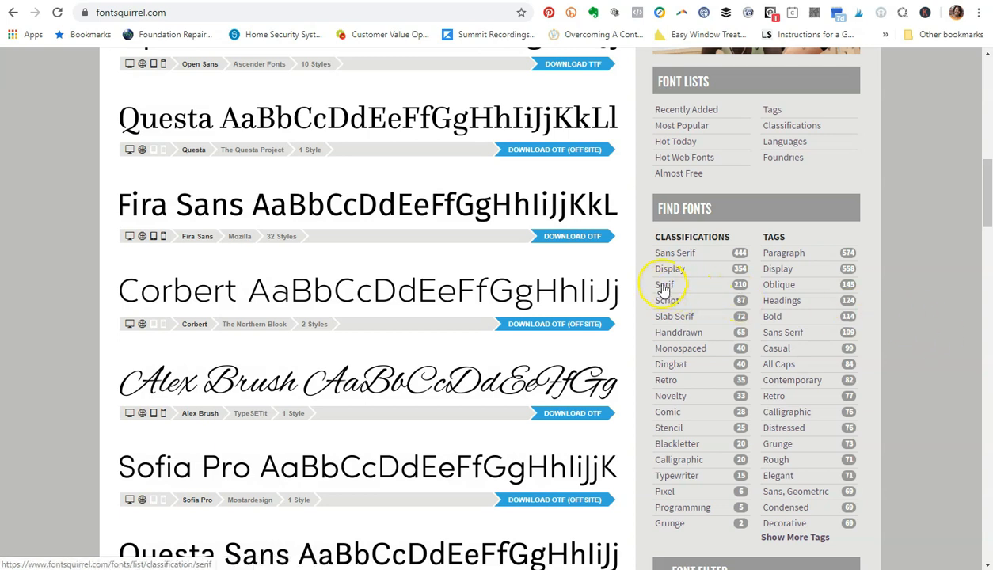
pyautogui.moveTo(668, 300)
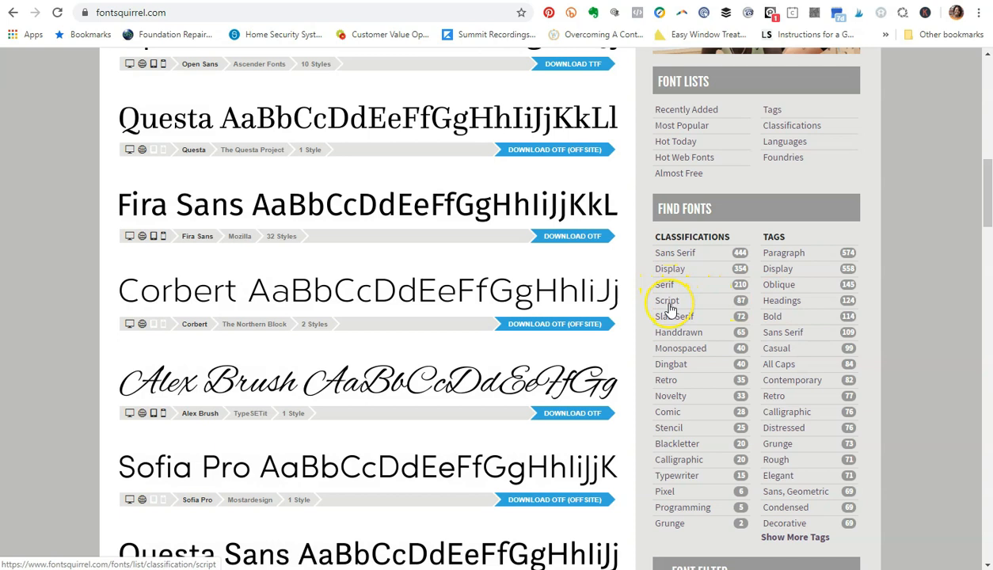
pyautogui.moveTo(677, 475)
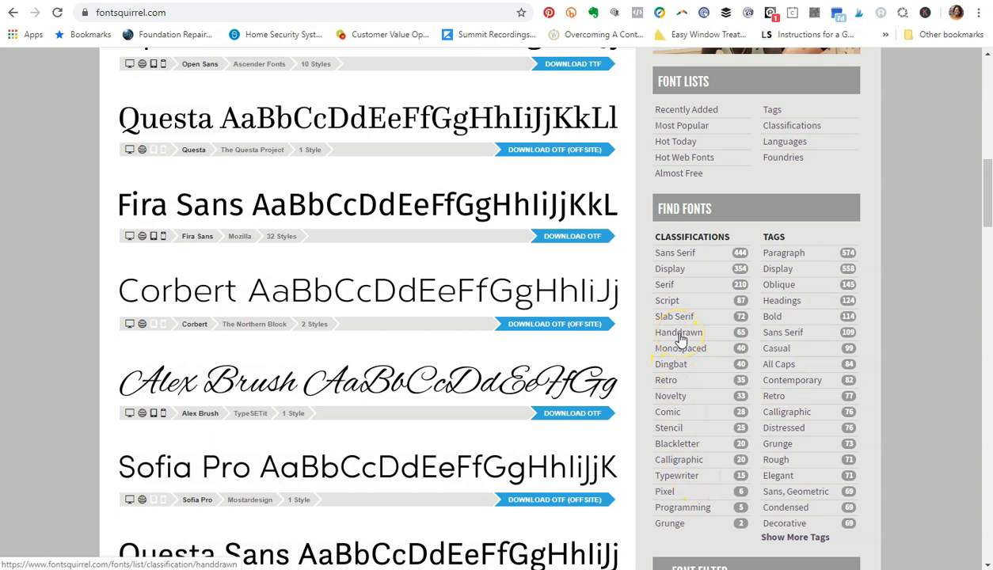
pyautogui.click(678, 332)
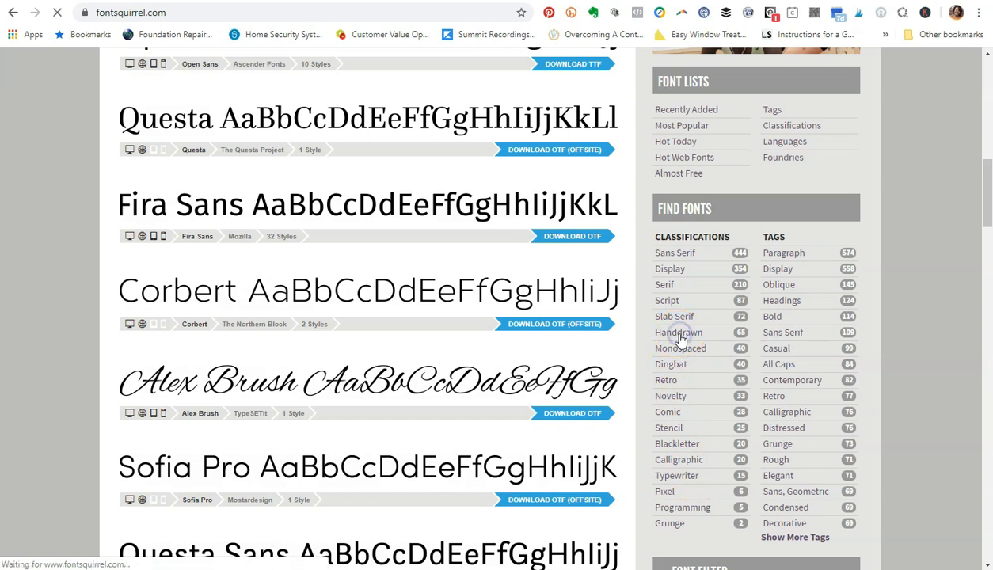
pyautogui.click(679, 332)
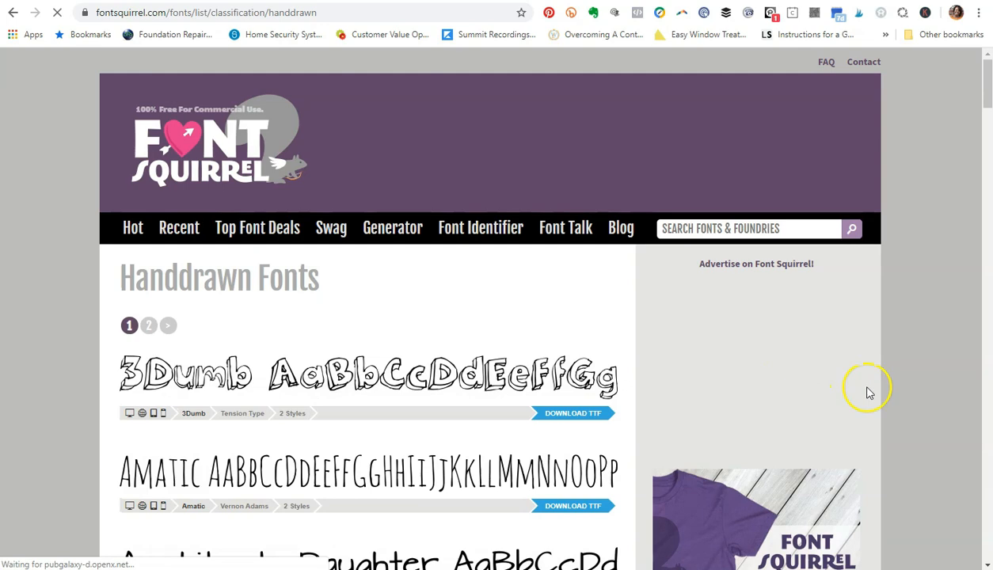
pyautogui.scroll(-3)
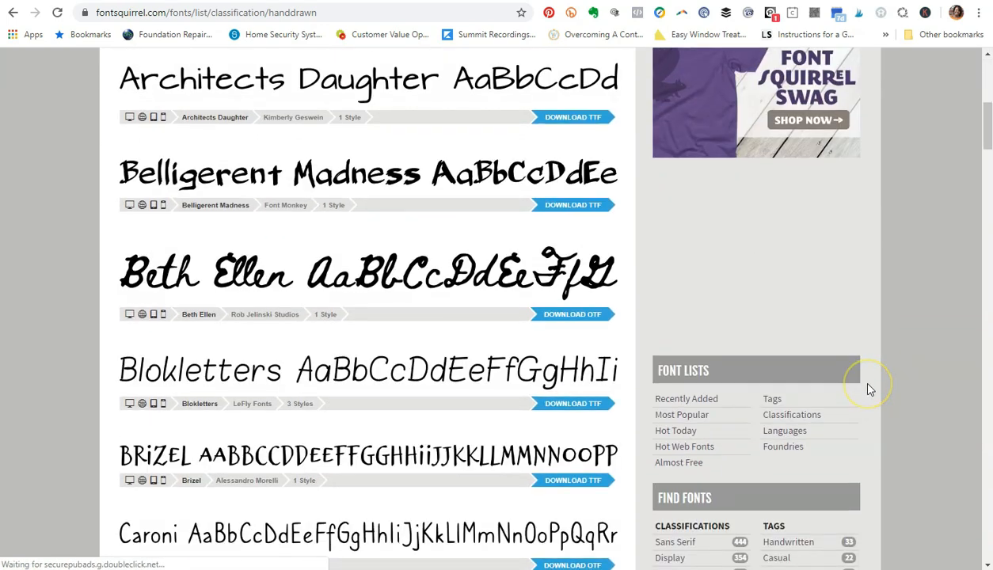
pyautogui.scroll(-3)
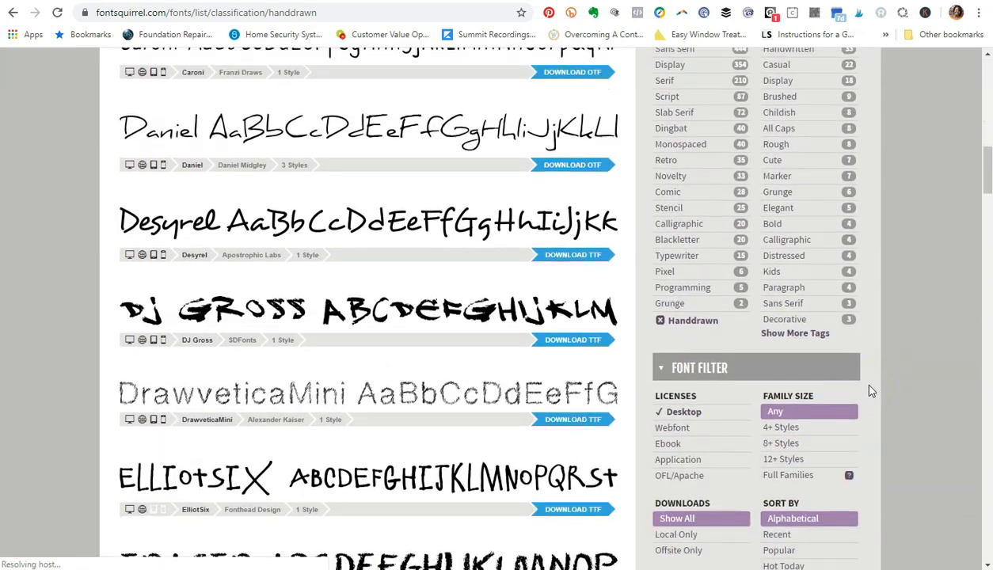
pyautogui.scroll(-3)
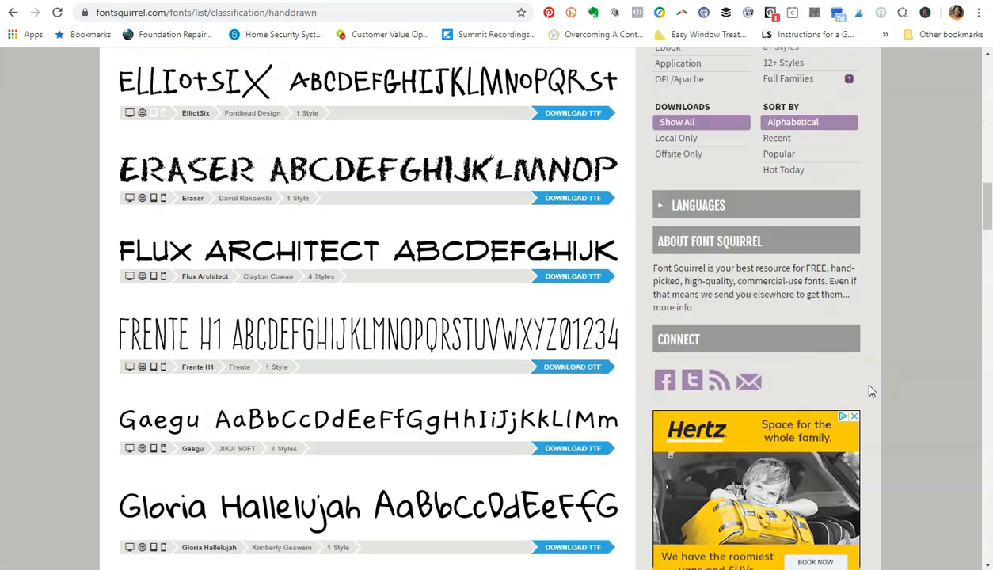
pyautogui.scroll(-3)
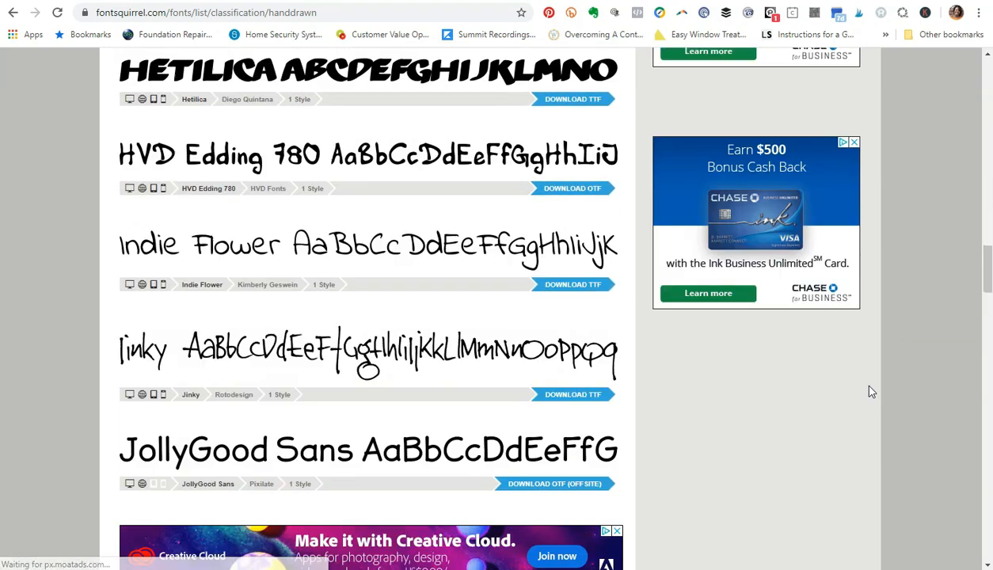
pyautogui.scroll(-3)
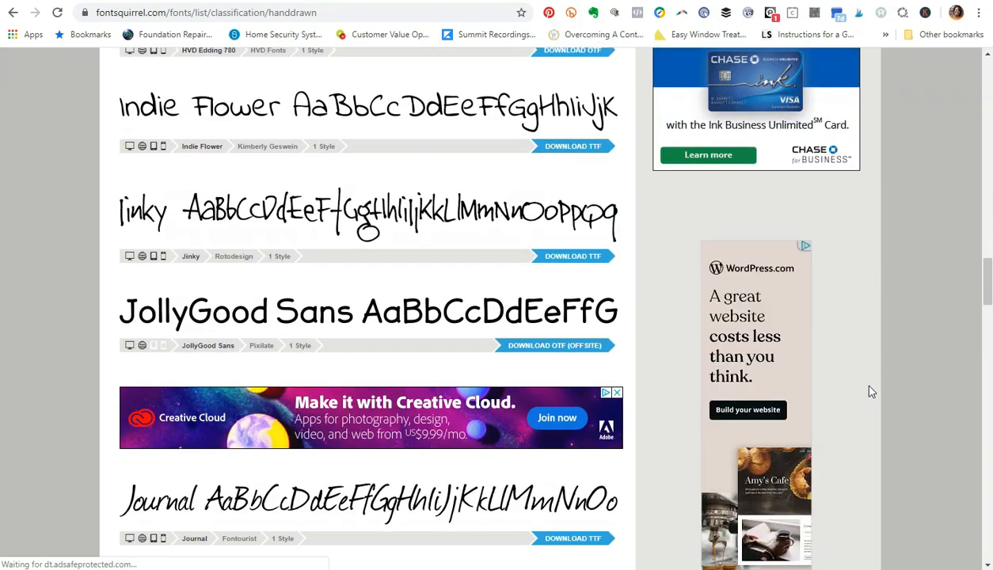
pyautogui.scroll(-3)
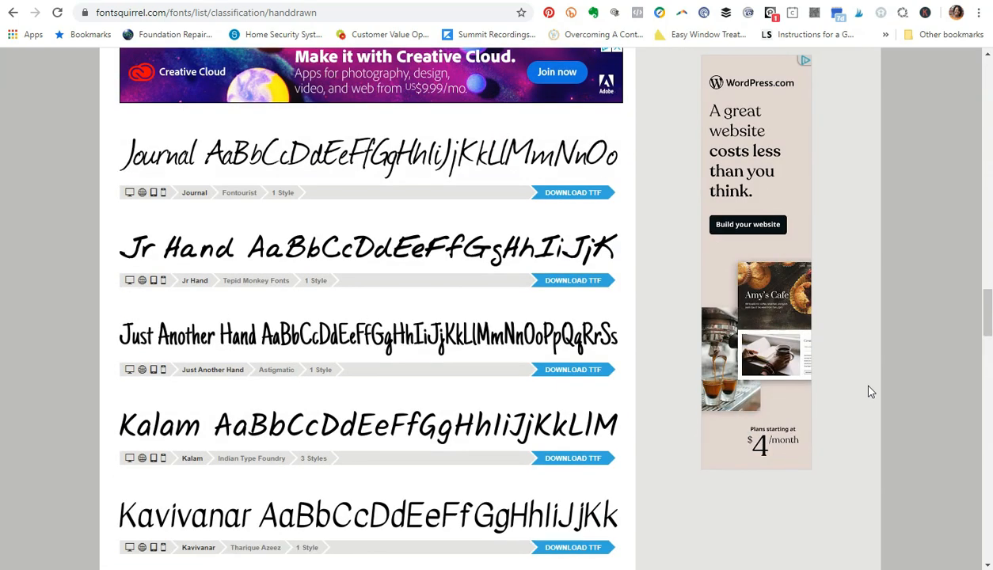
pyautogui.scroll(-3)
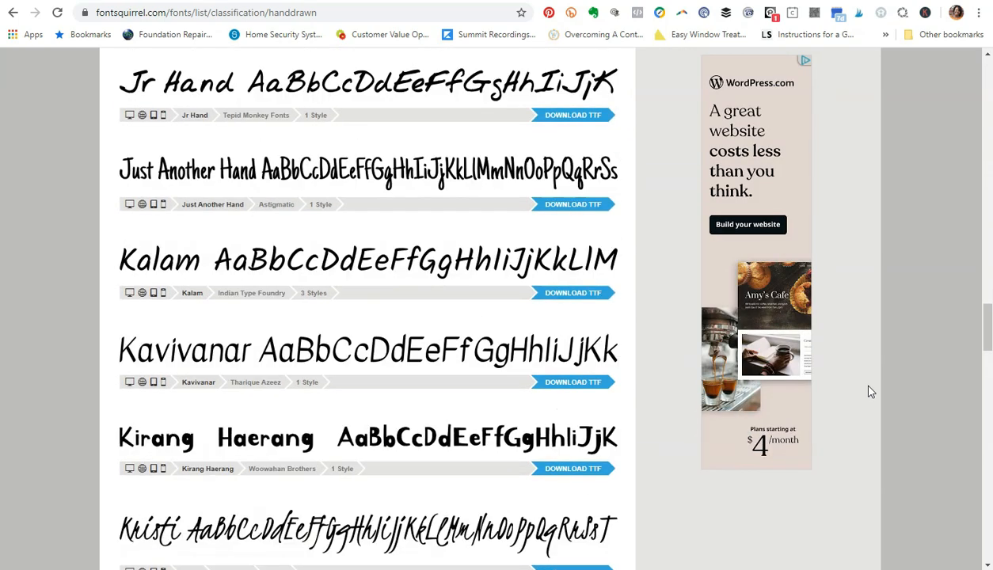
pyautogui.scroll(-3)
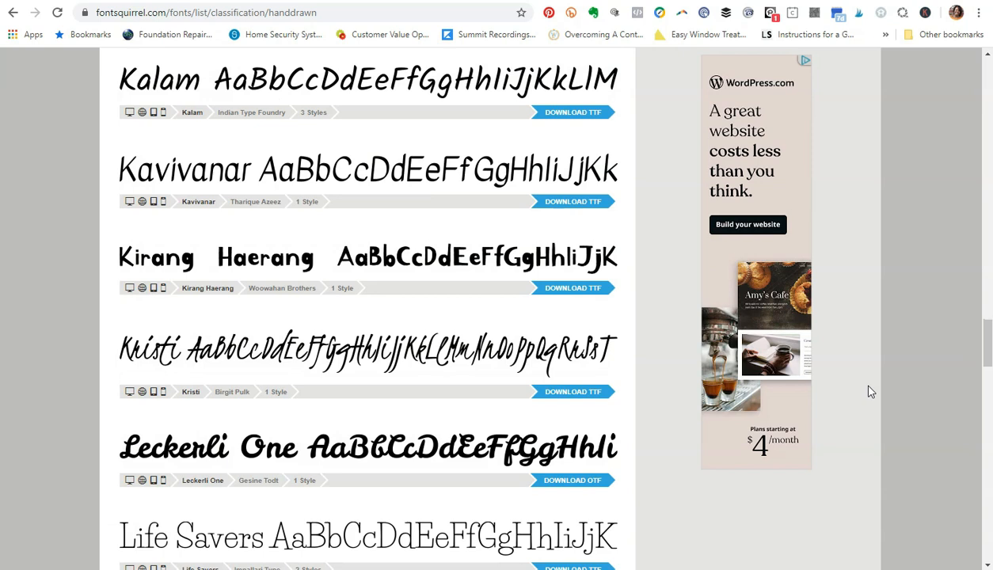
pyautogui.scroll(-3)
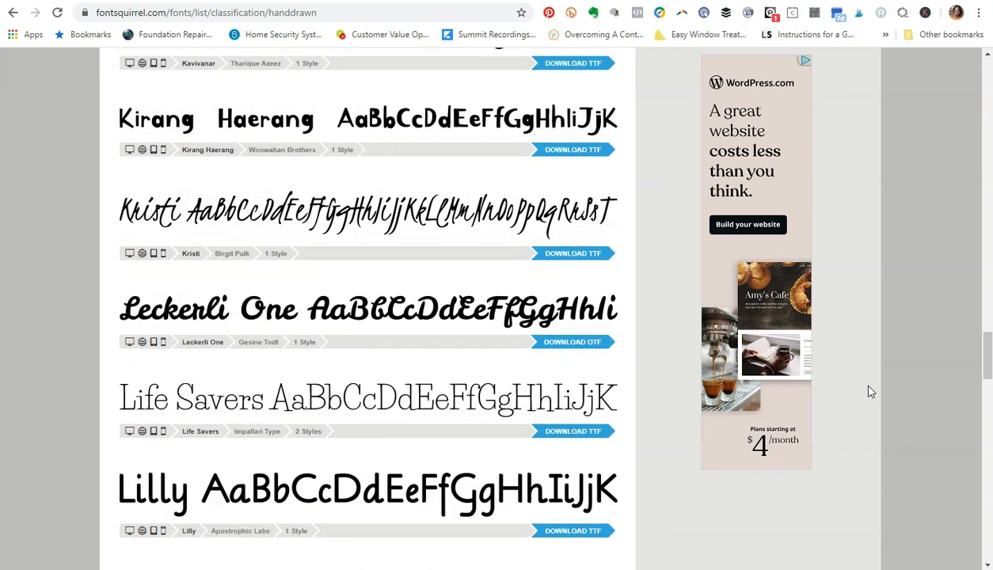
pyautogui.scroll(-3)
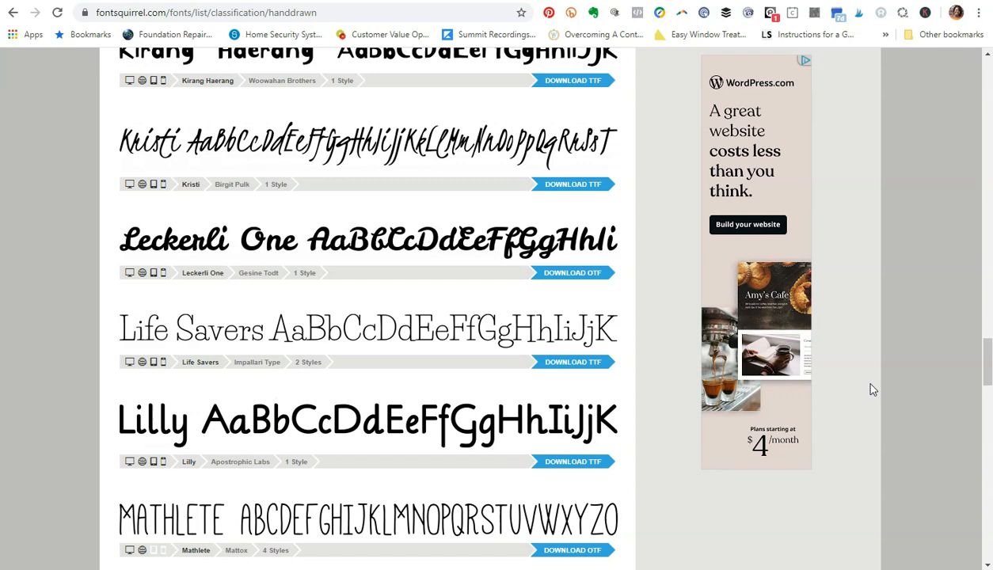
pyautogui.scroll(3)
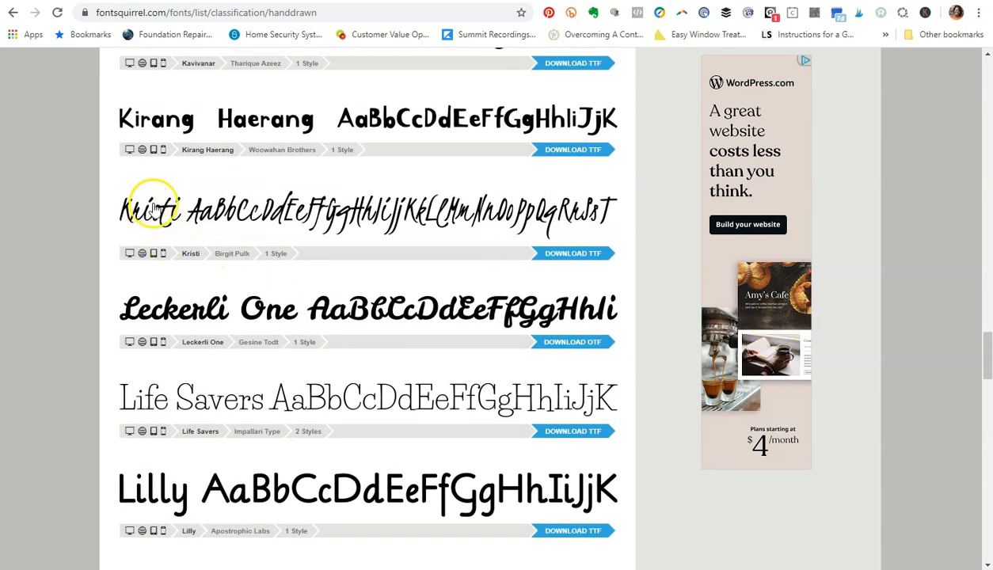
pyautogui.moveTo(267, 227)
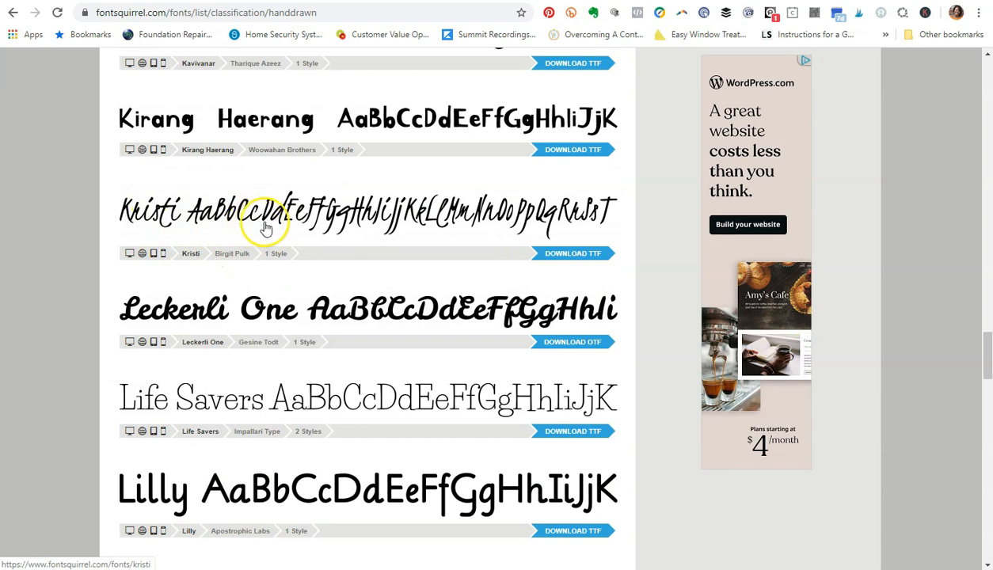
pyautogui.moveTo(318, 228)
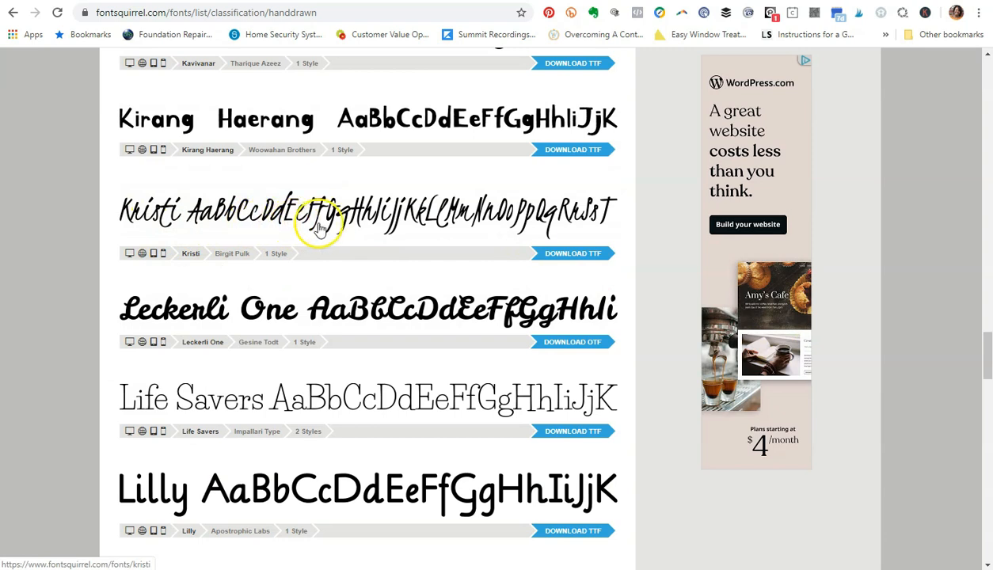
pyautogui.moveTo(583, 258)
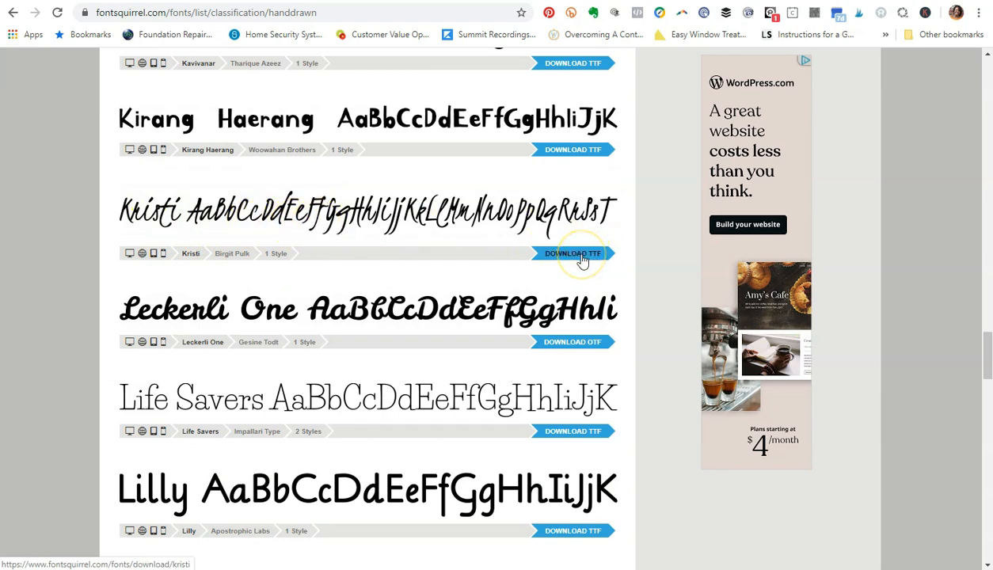
pyautogui.moveTo(572, 253)
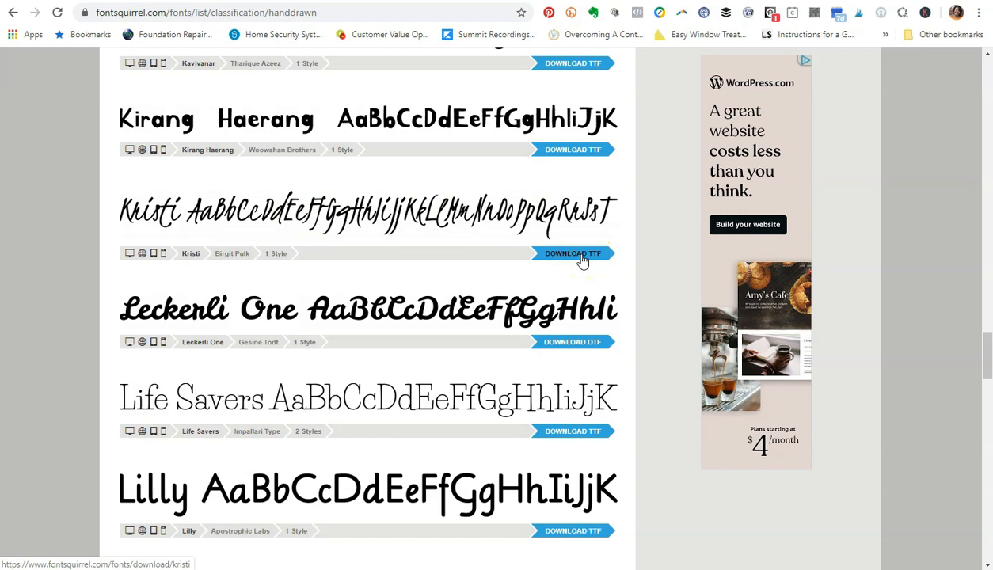
# Download the Kristi TTF font from Font Squirrel as kristi.zip.
pyautogui.click(573, 254)
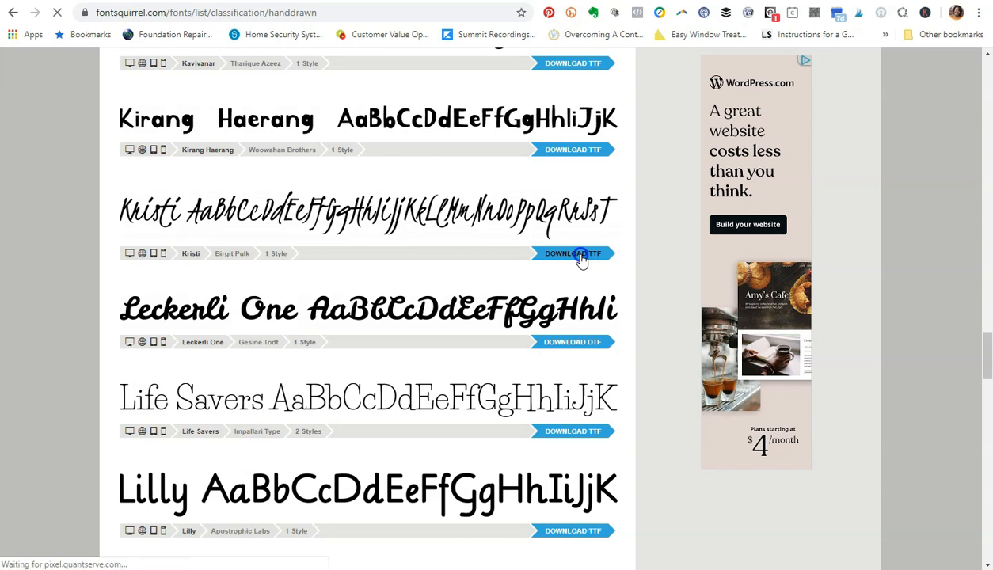
pyautogui.click(572, 253)
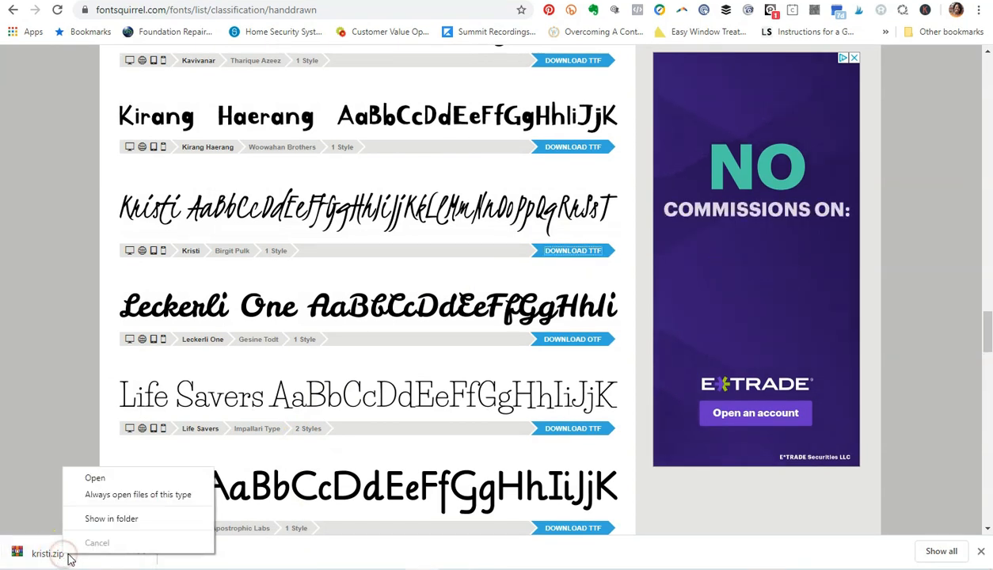
pyautogui.moveTo(138, 494)
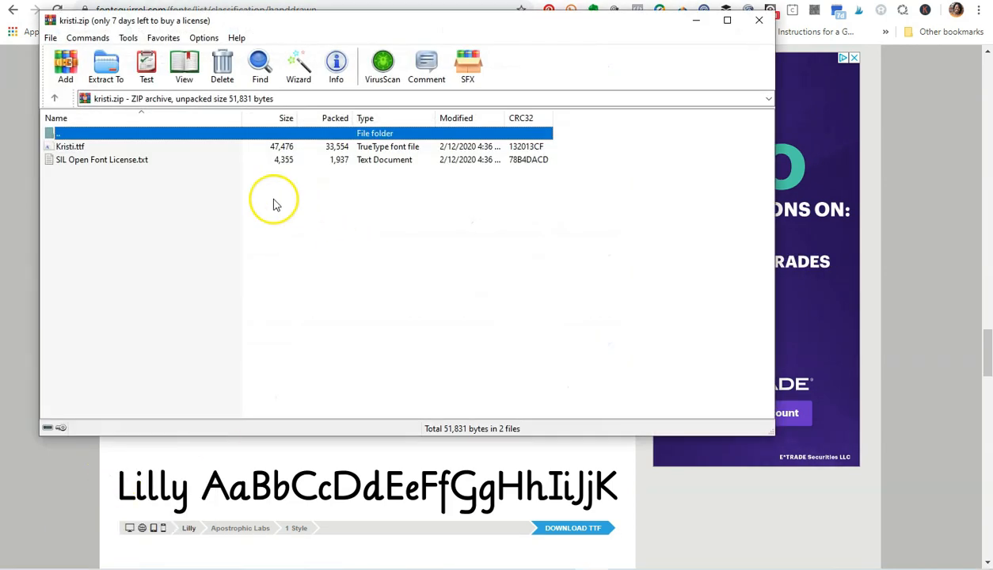
# Extract Kristi.ttf from kristi.zip in WinRAR, then close the archive.
pyautogui.click(70, 147)
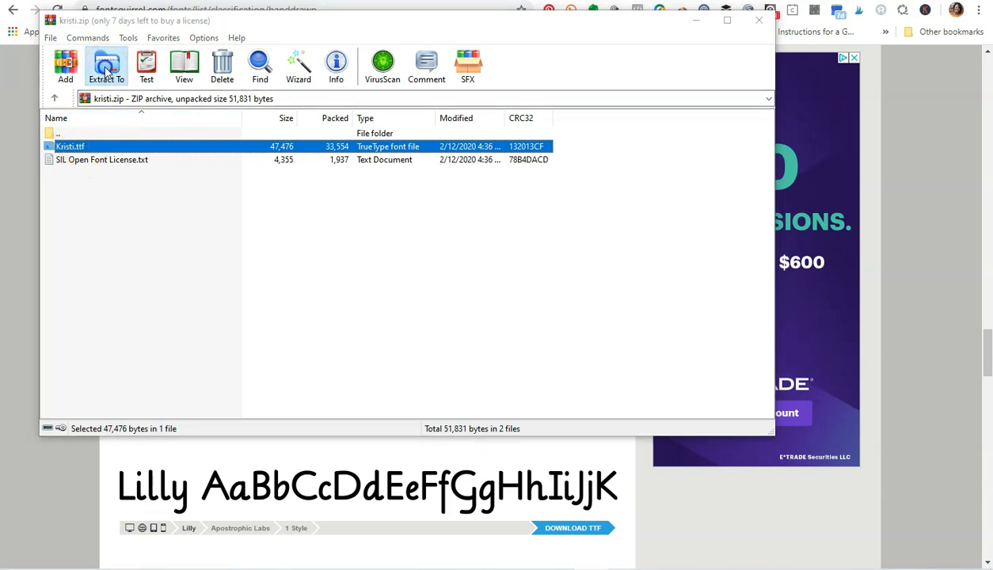
pyautogui.click(105, 65)
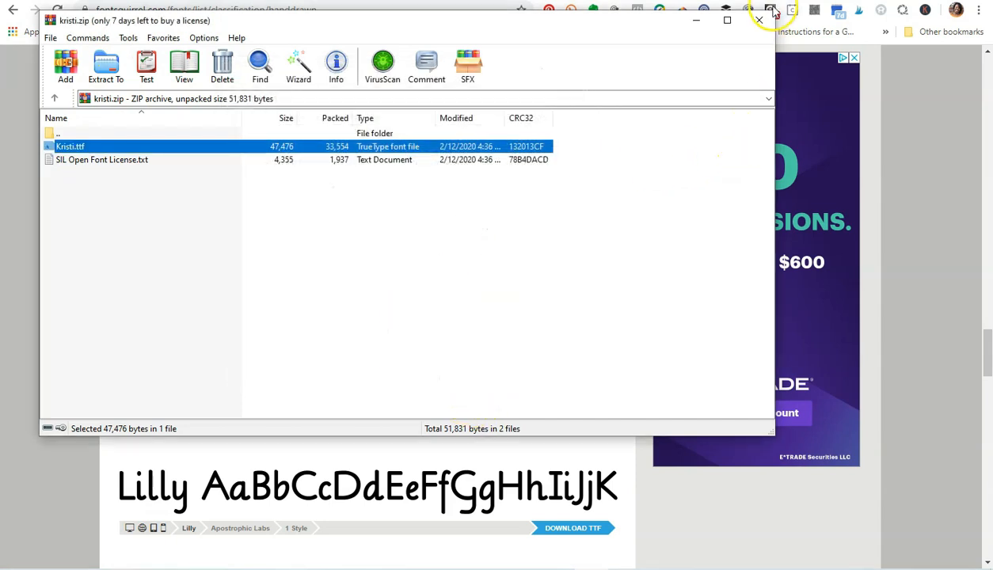
pyautogui.click(759, 20)
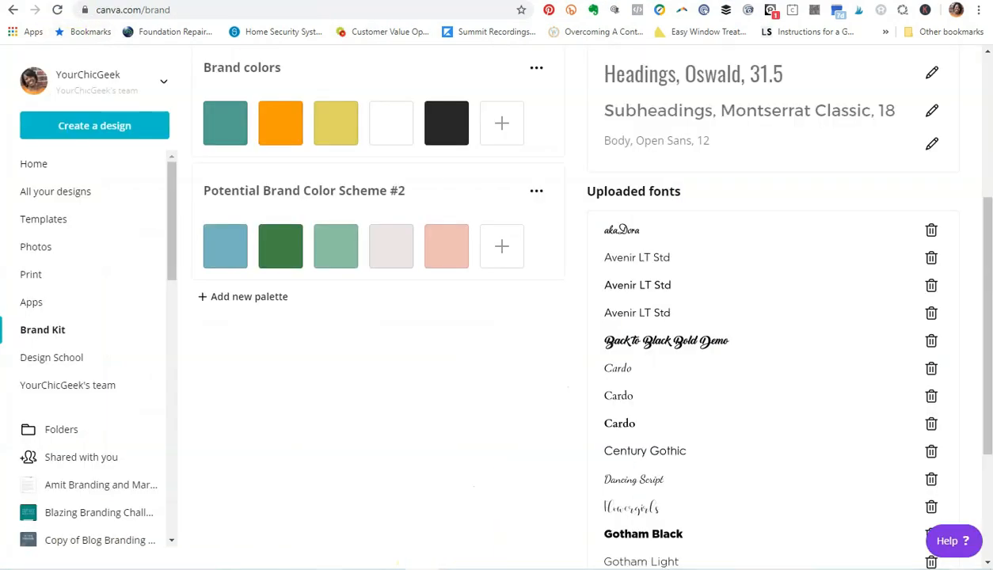
# Upload a font to the Brand Kit, choosing Kristi from the Desktop folder.
pyautogui.scroll(-3)
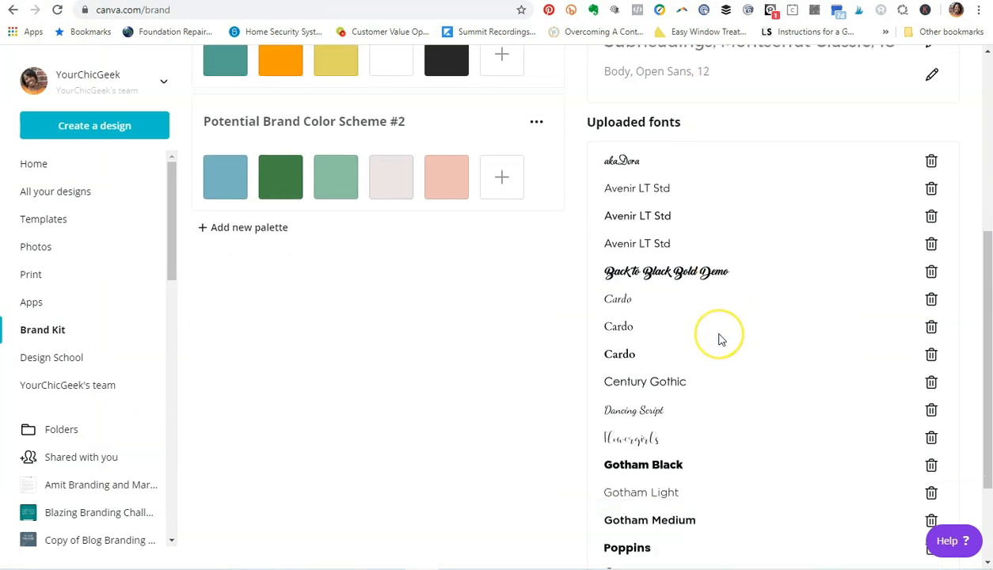
pyautogui.scroll(-3)
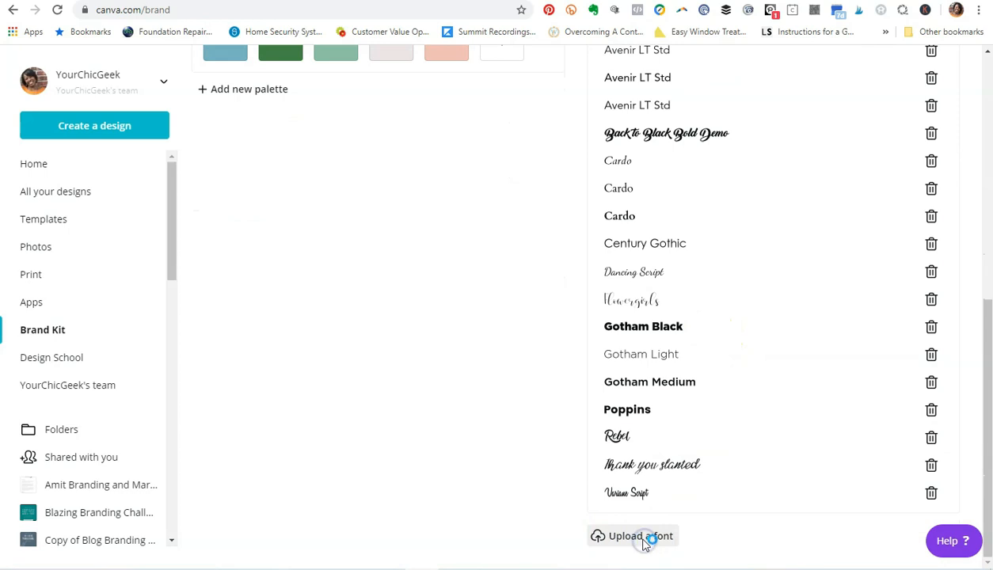
pyautogui.click(632, 536)
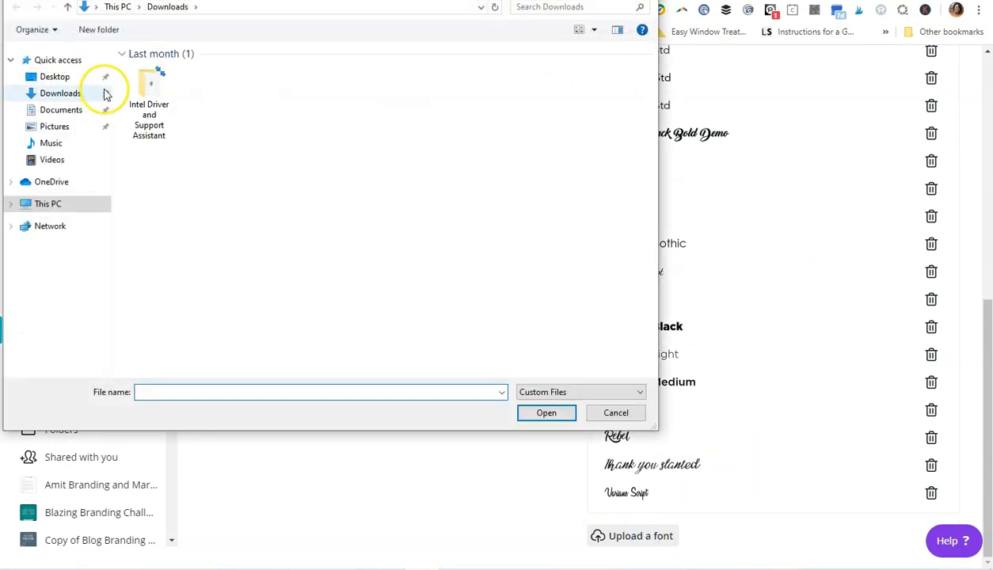
pyautogui.click(55, 76)
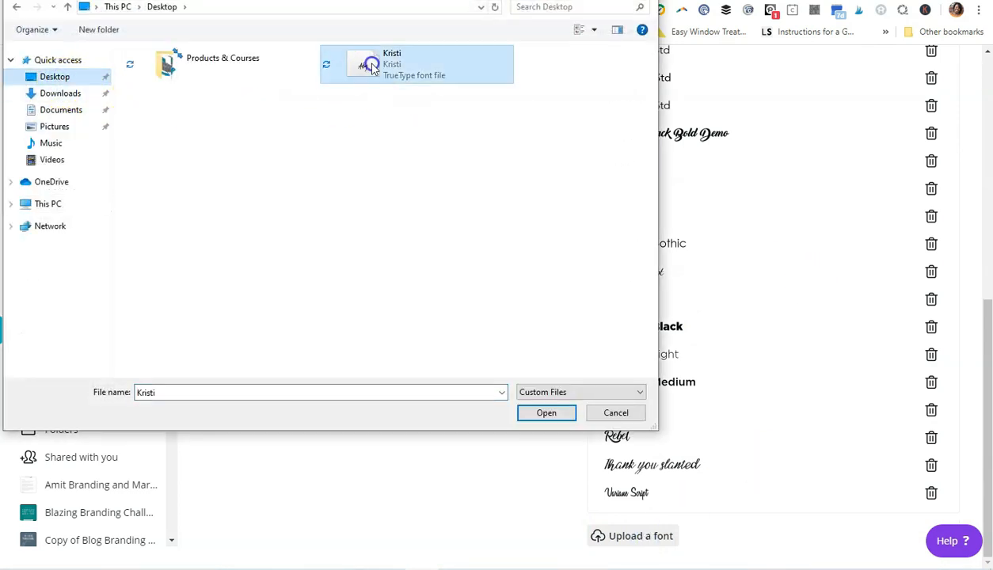
pyautogui.click(547, 412)
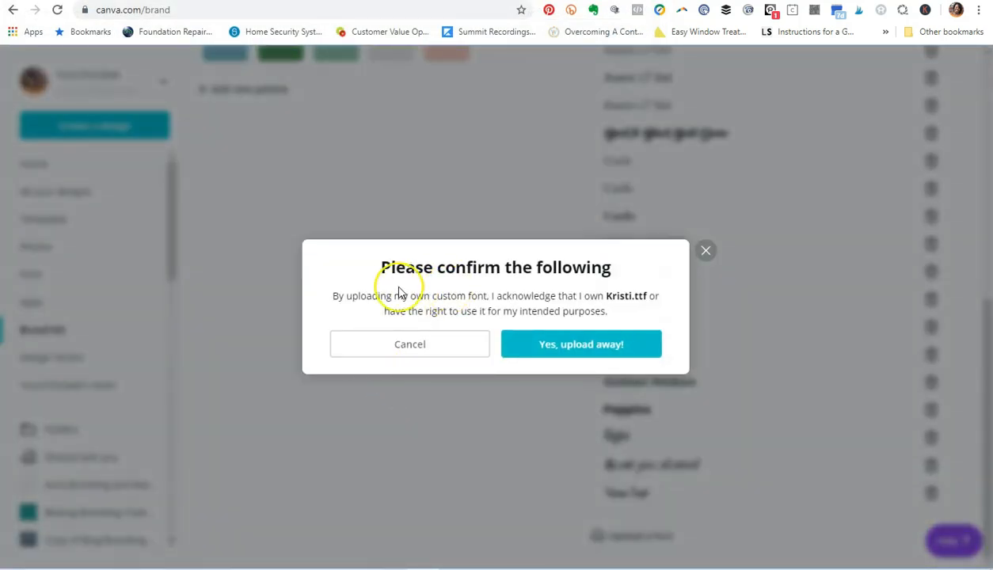
pyautogui.moveTo(408, 281)
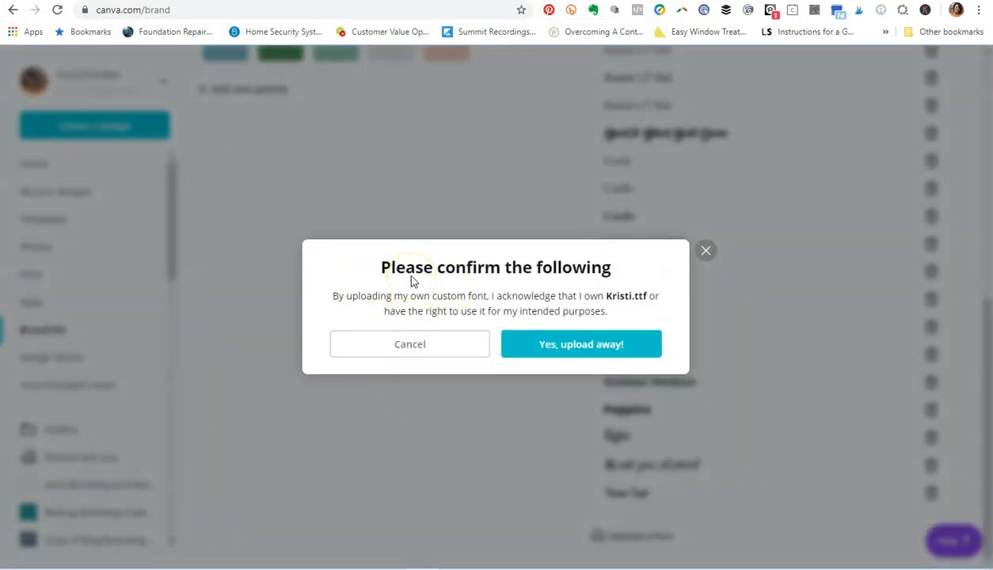
pyautogui.moveTo(477, 306)
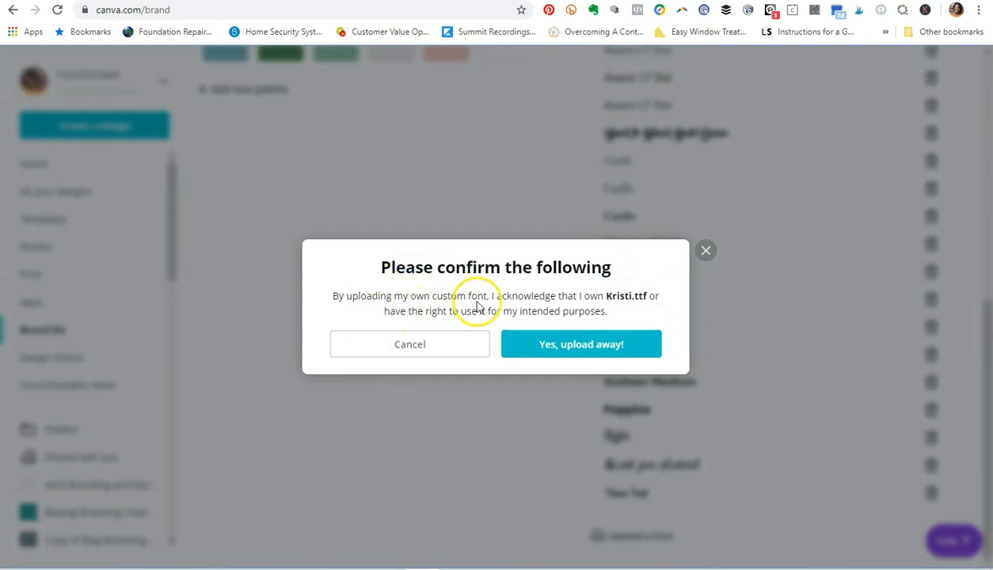
pyautogui.moveTo(483, 307)
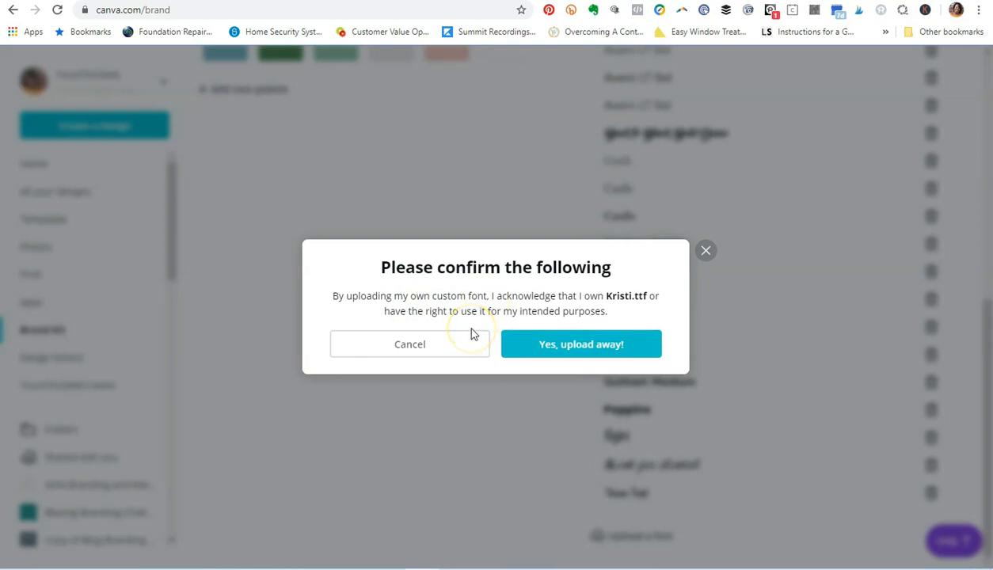
pyautogui.moveTo(539, 352)
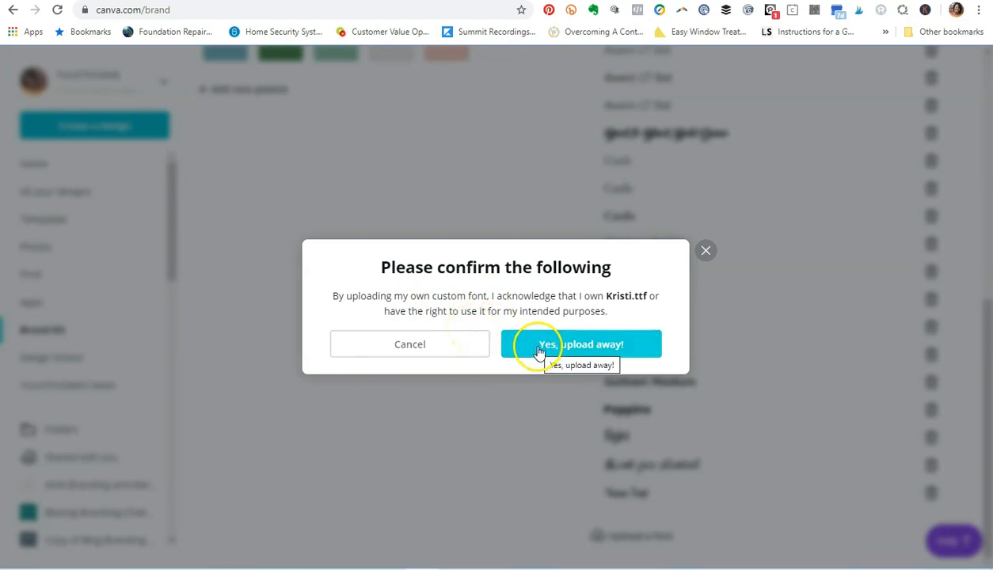
# Confirm font ownership with 'Yes, upload away!' so Kristi.ttf uploads.
pyautogui.click(581, 344)
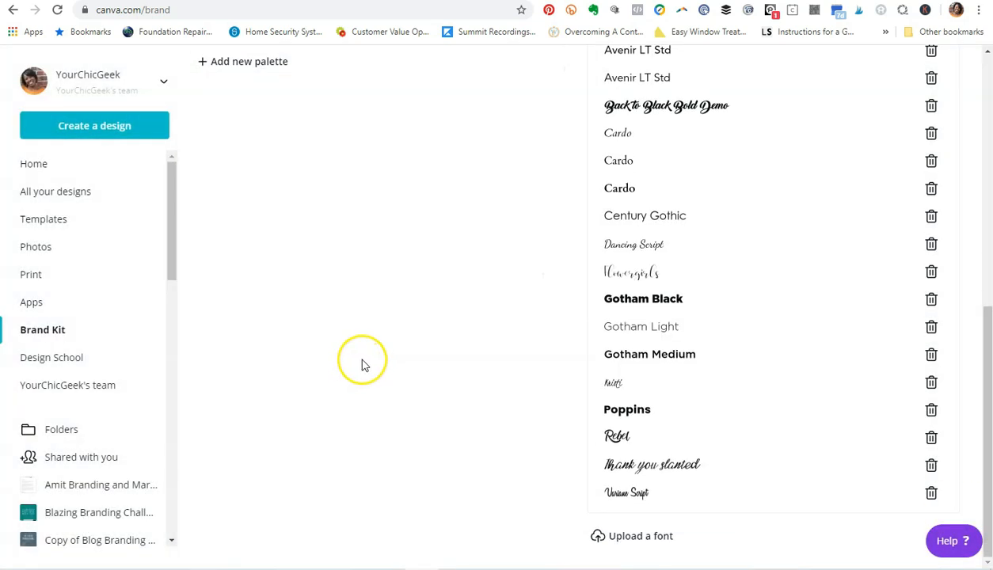
pyautogui.moveTo(360, 352)
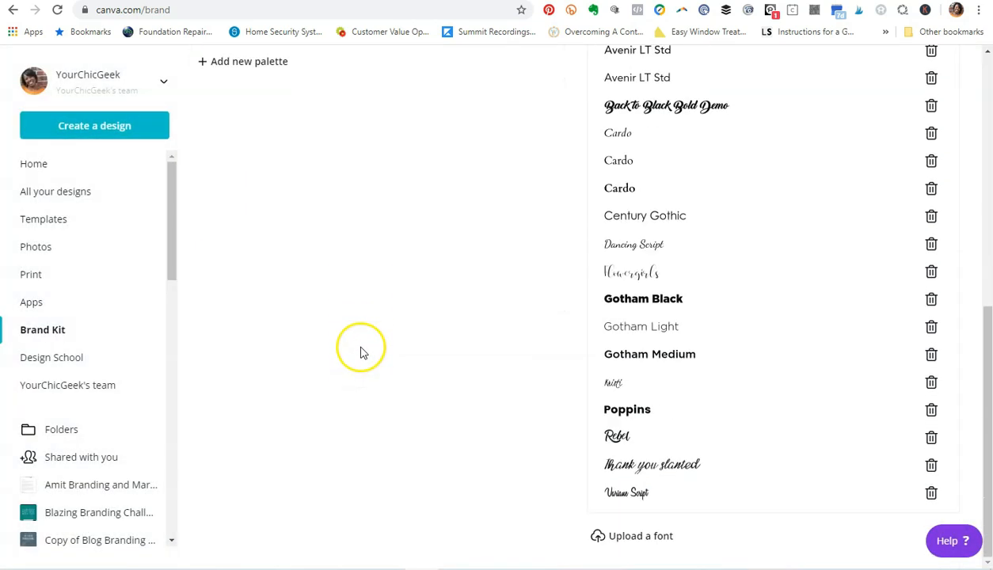
pyautogui.moveTo(621, 388)
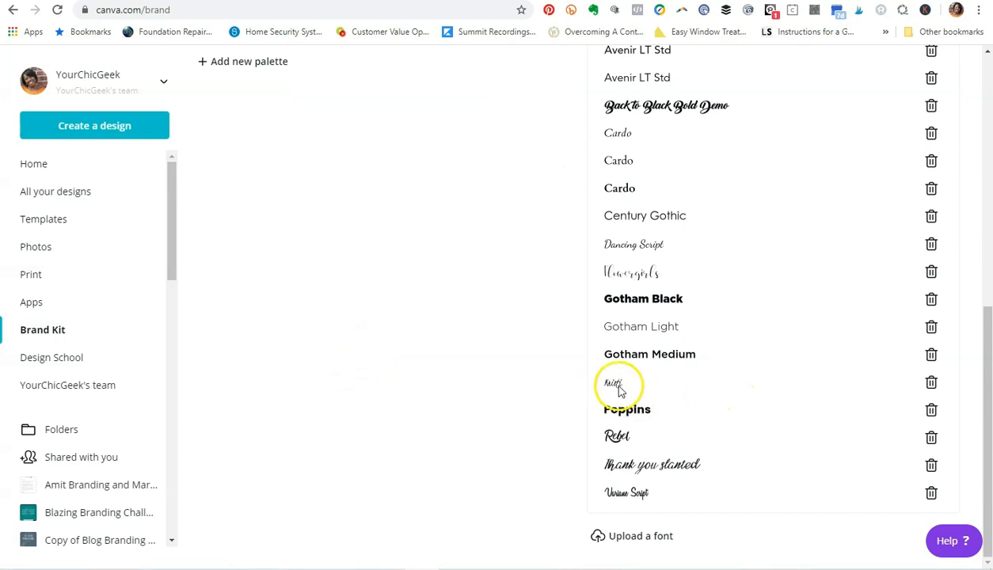
pyautogui.moveTo(313, 378)
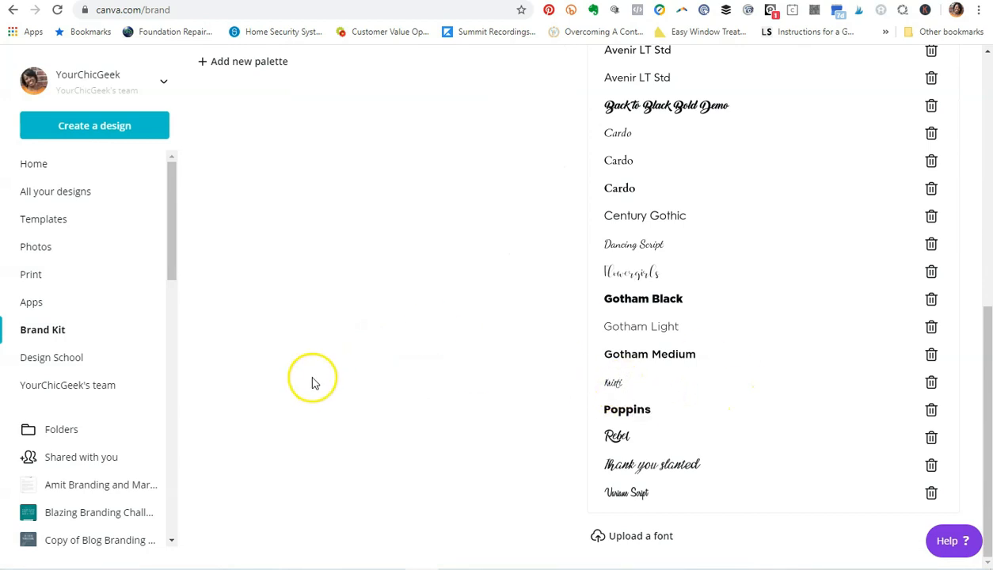
pyautogui.scroll(3)
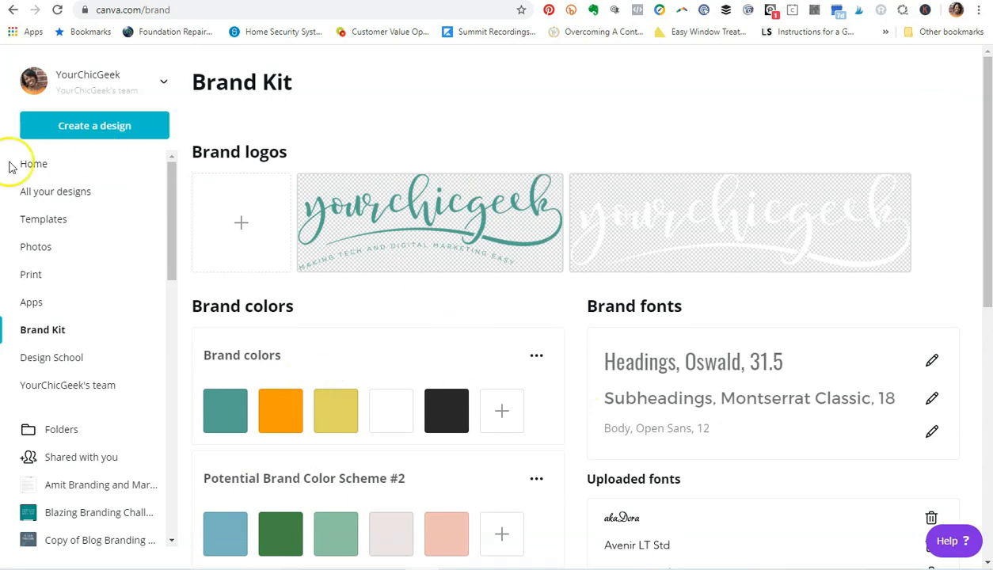
# Create a new blank Logo design from the design type list.
pyautogui.click(94, 125)
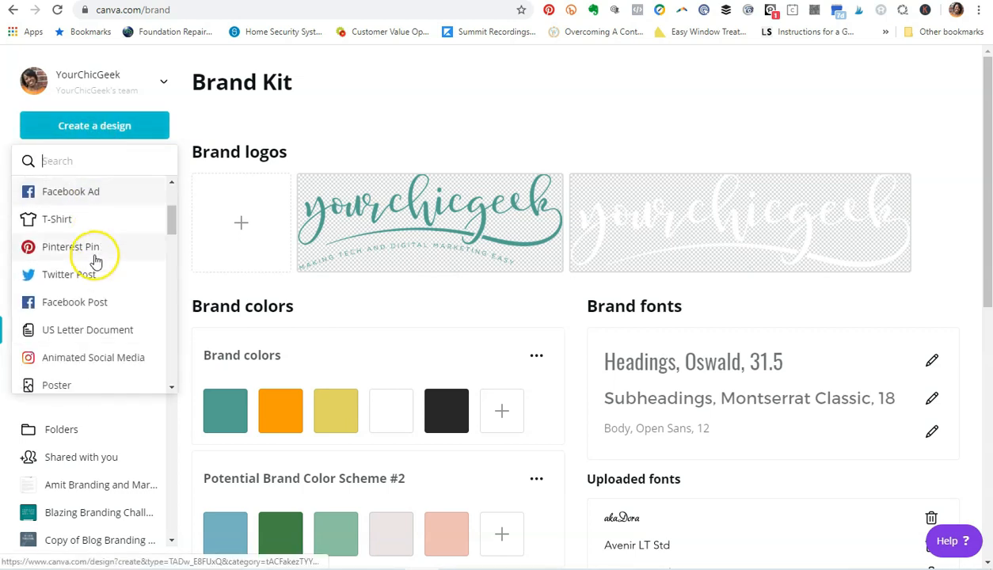
pyautogui.scroll(-3)
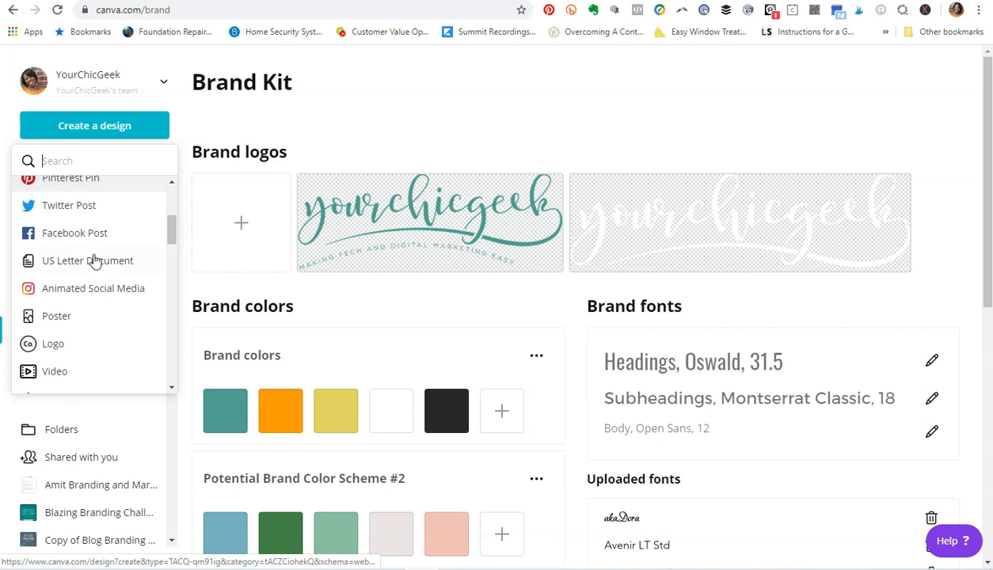
pyautogui.scroll(-3)
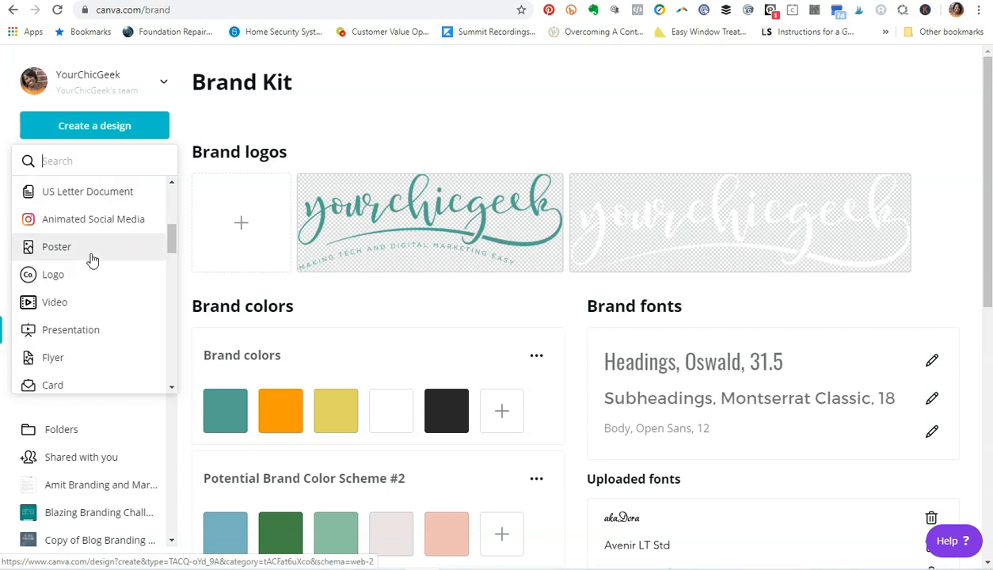
pyautogui.click(53, 274)
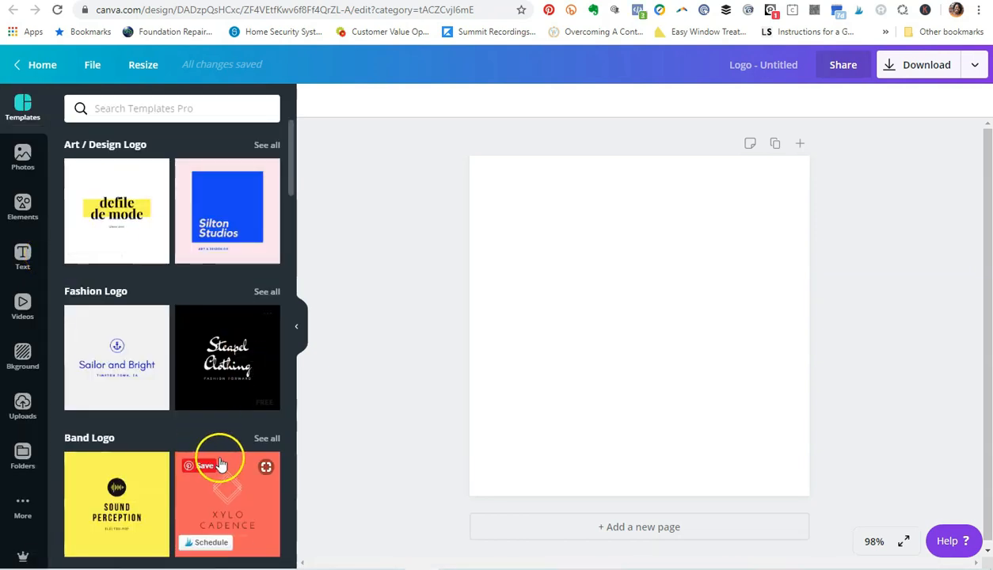
# Apply the black Steapel Clothing fashion logo template and select its title text.
pyautogui.click(228, 358)
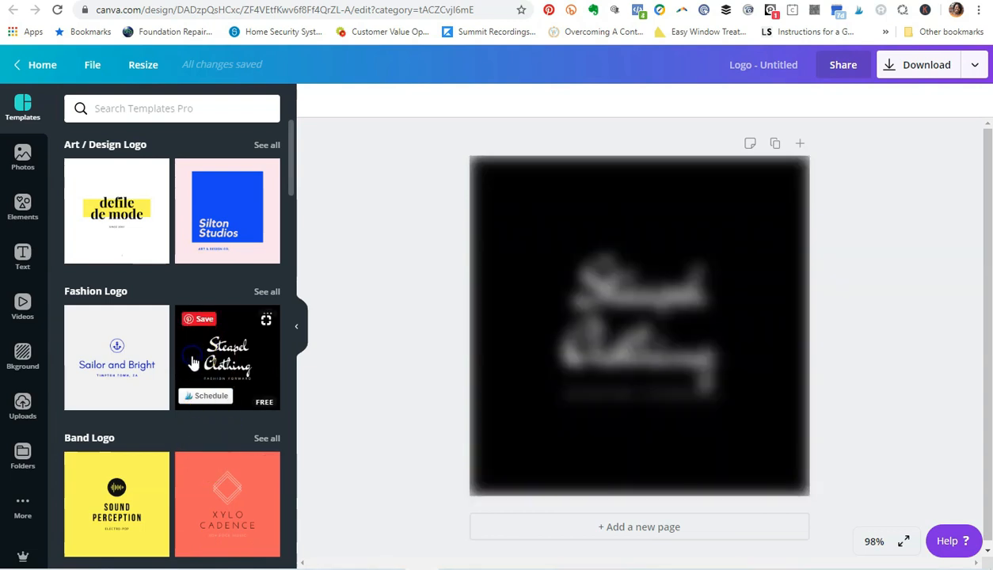
pyautogui.click(228, 357)
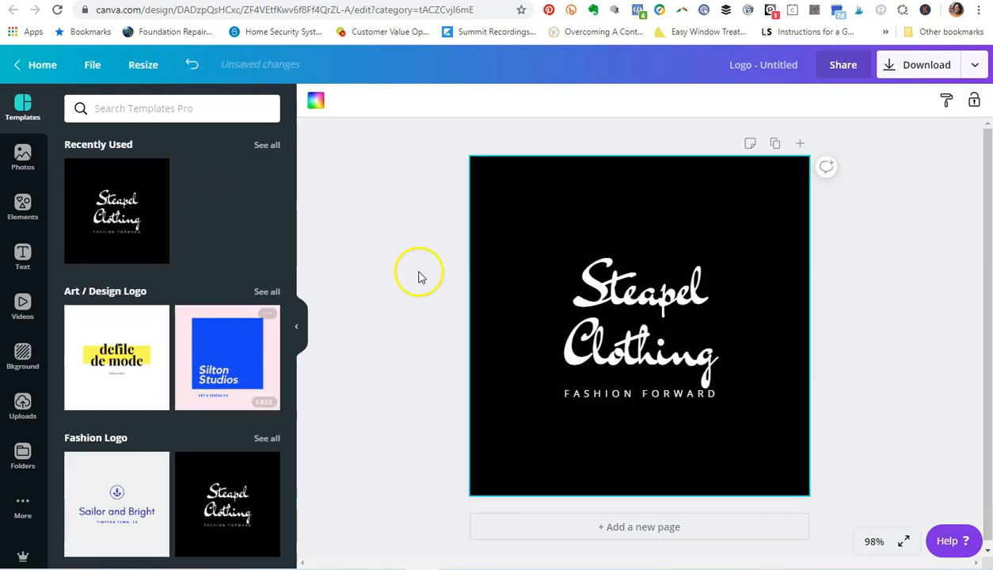
pyautogui.click(640, 309)
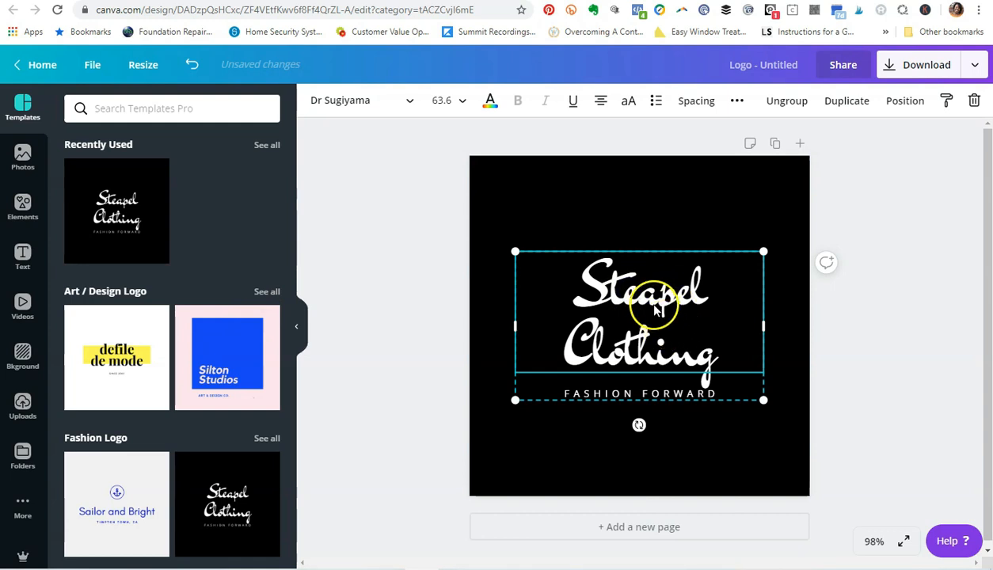
pyautogui.click(642, 305)
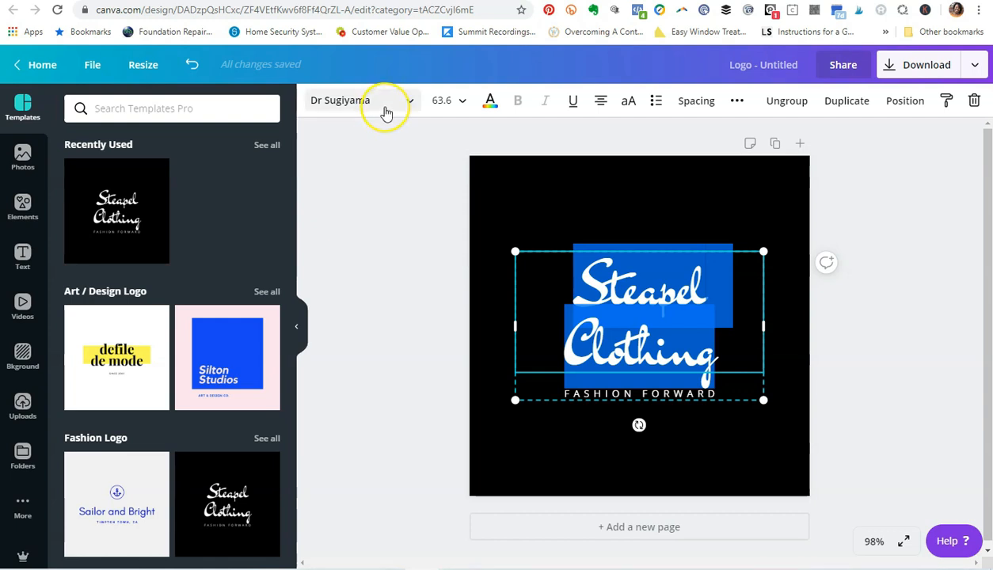
pyautogui.moveTo(403, 118)
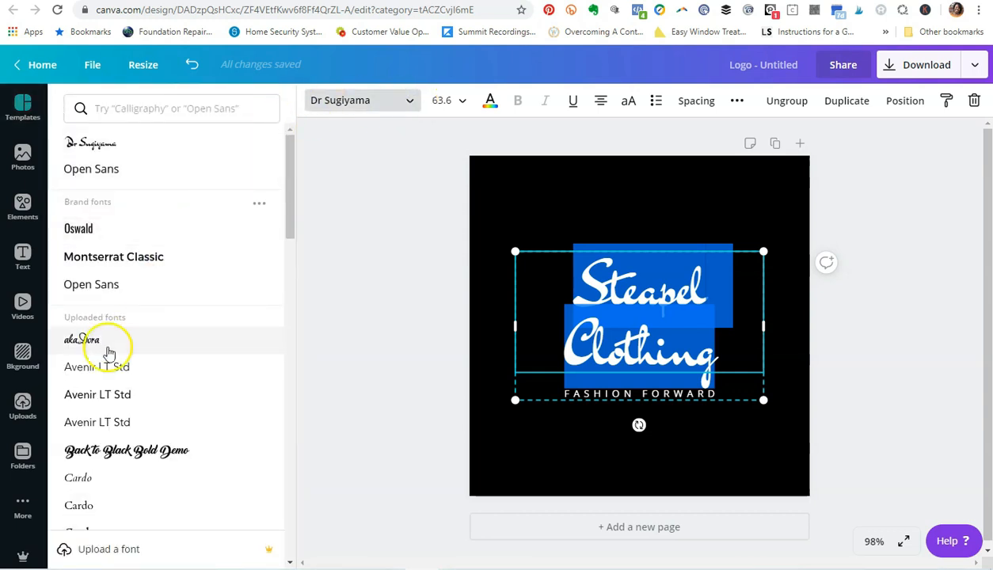
# Set the Steapel Clothing title to the uploaded Kristi handwritten font.
pyautogui.scroll(-3)
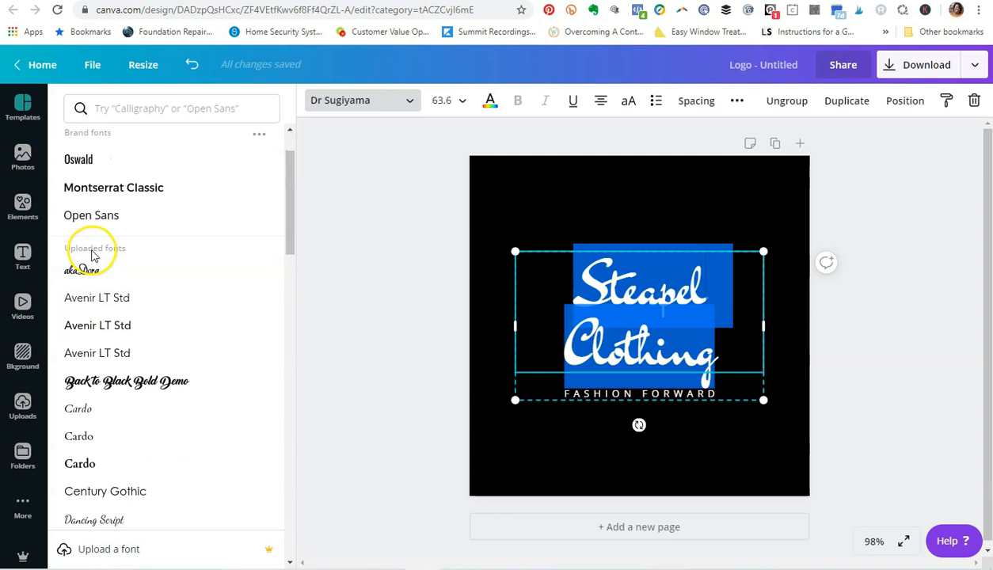
pyautogui.scroll(-3)
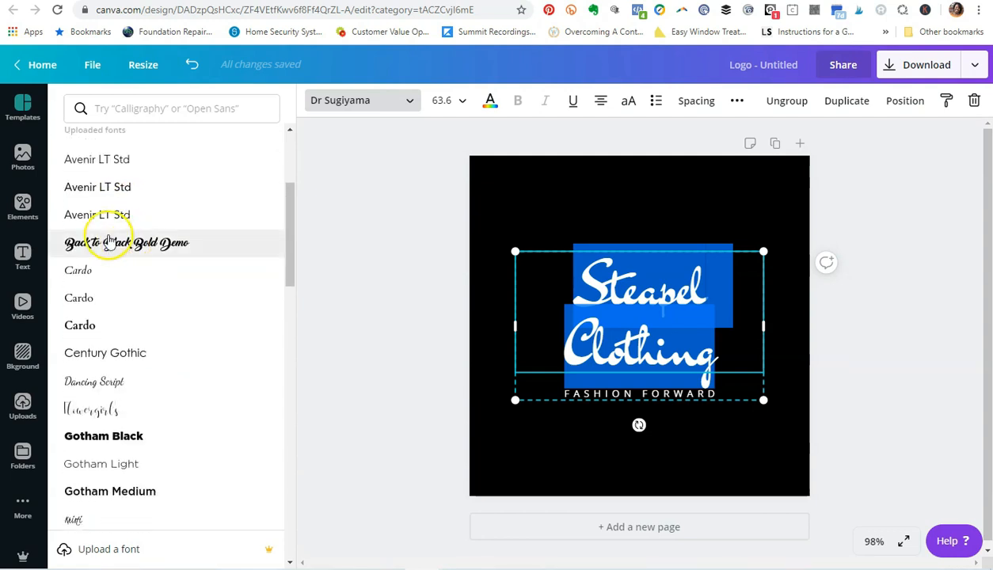
pyautogui.scroll(-3)
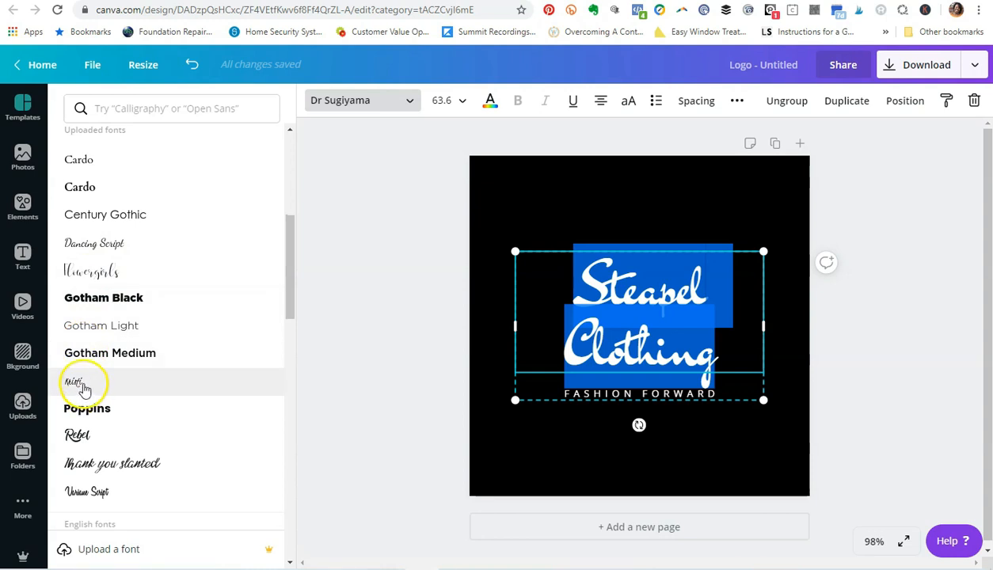
pyautogui.click(73, 381)
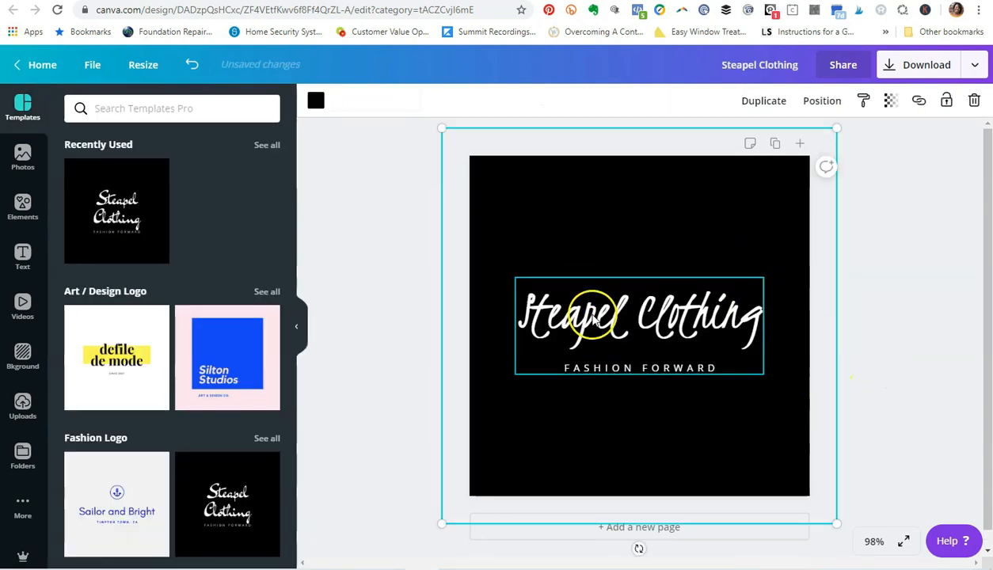
pyautogui.moveTo(626, 317)
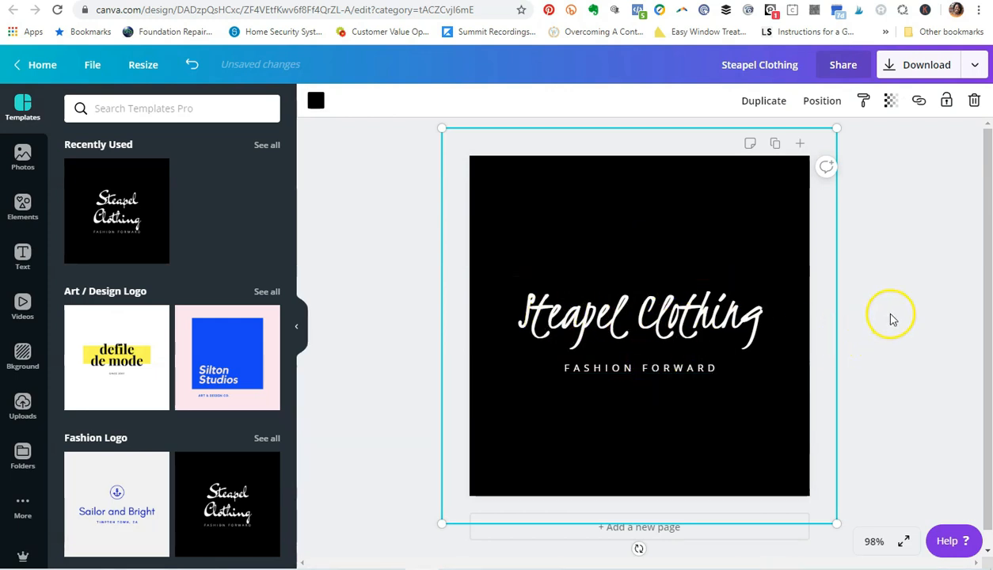
# Deselect the logo design and open the Elements panel.
pyautogui.click(891, 316)
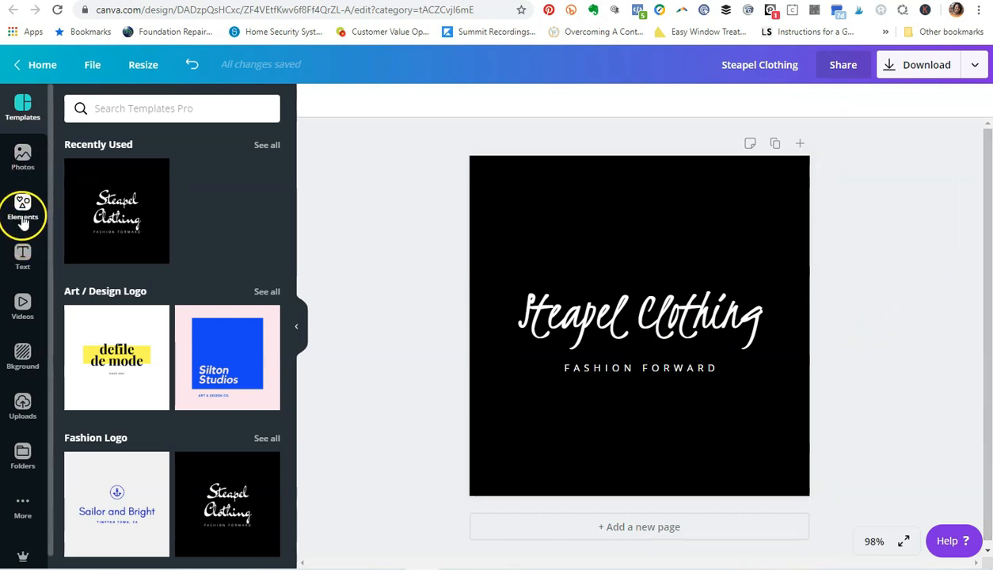
pyautogui.click(22, 209)
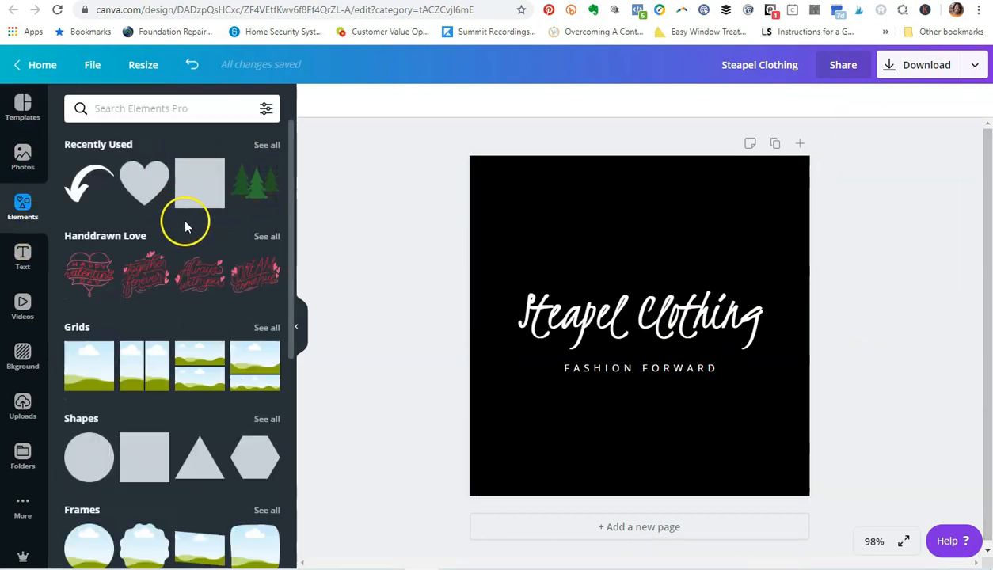
pyautogui.moveTo(167, 222)
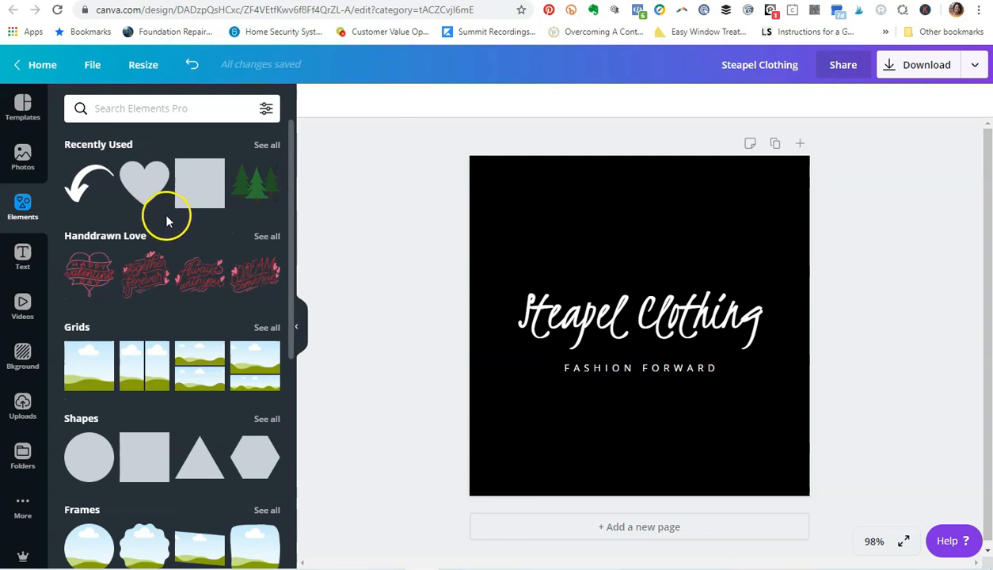
pyautogui.moveTo(196, 231)
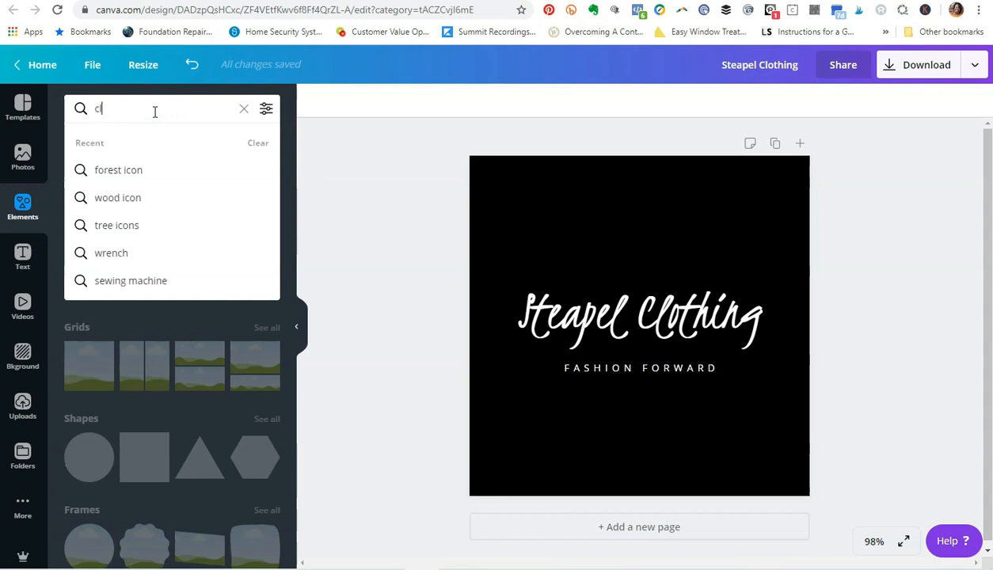
# Search elements for 'clothes', shrink the pink onesie icon and place it above the title.
pyautogui.write('clothes')
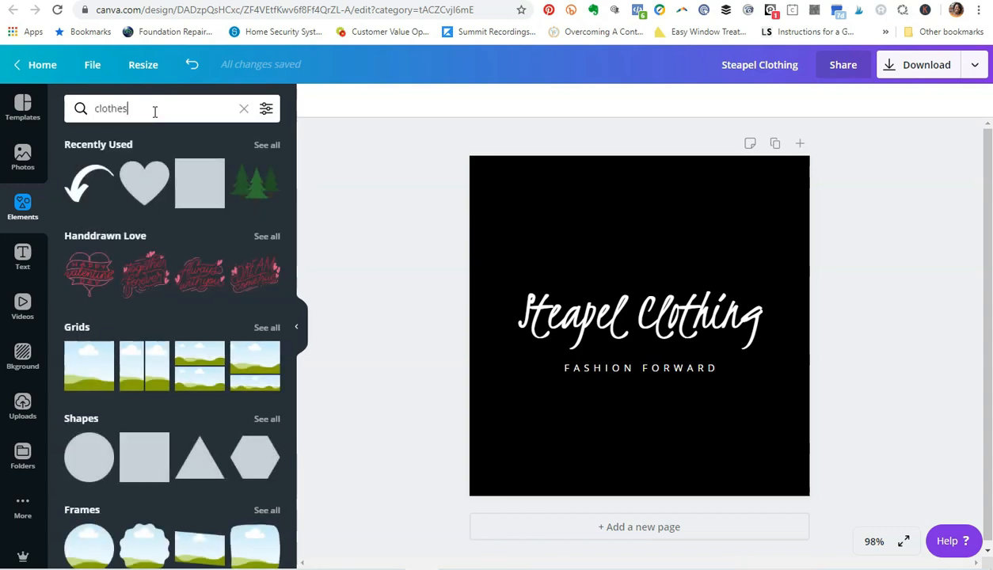
pyautogui.press('Return')
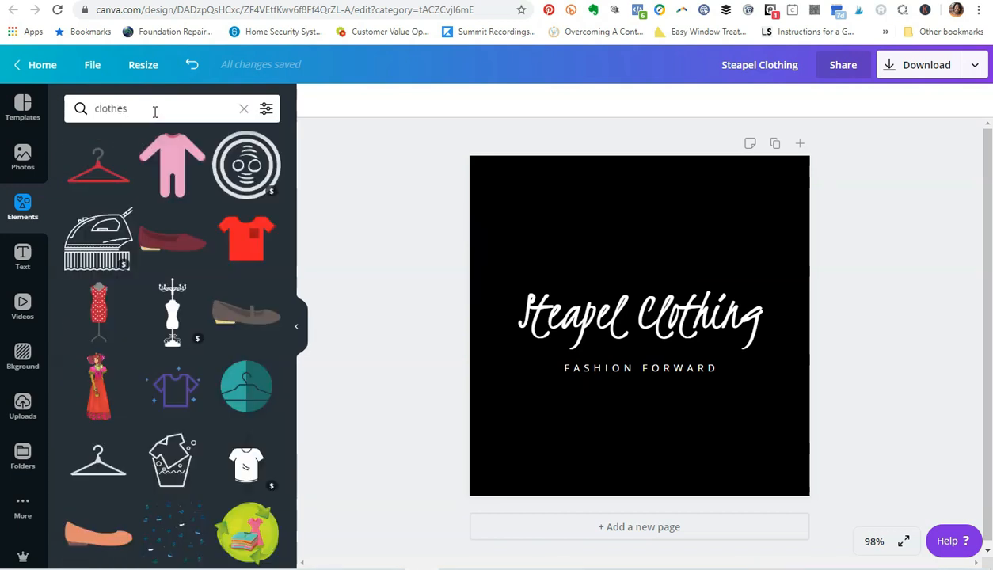
pyautogui.moveTo(173, 165)
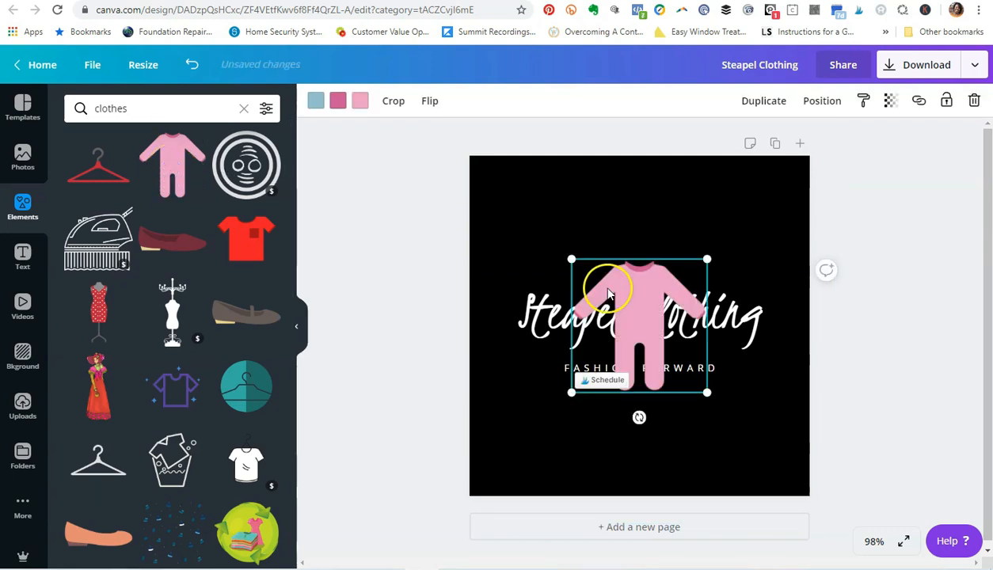
pyautogui.moveTo(707, 259); pyautogui.dragTo(713, 333)
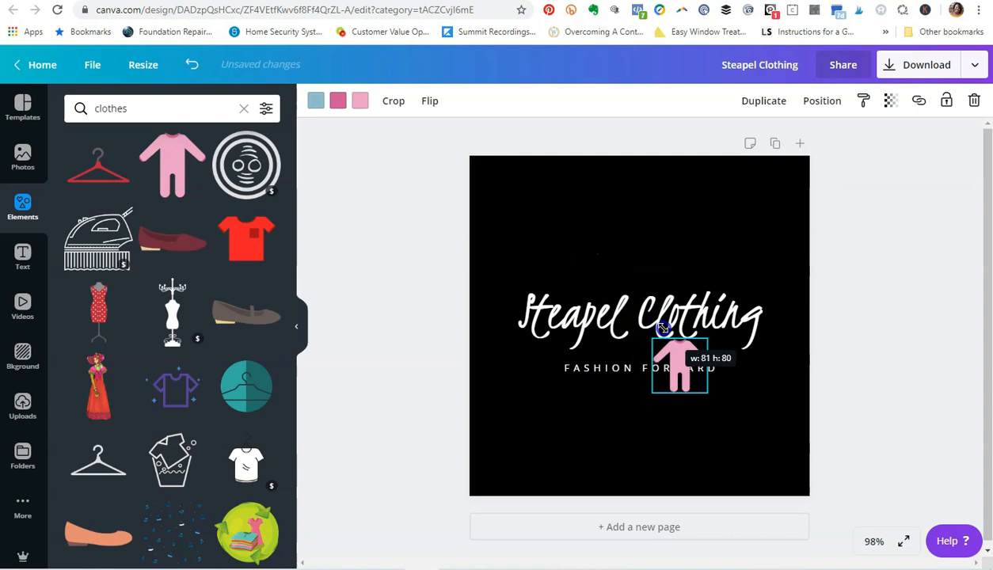
pyautogui.moveTo(679, 365); pyautogui.dragTo(630, 249)
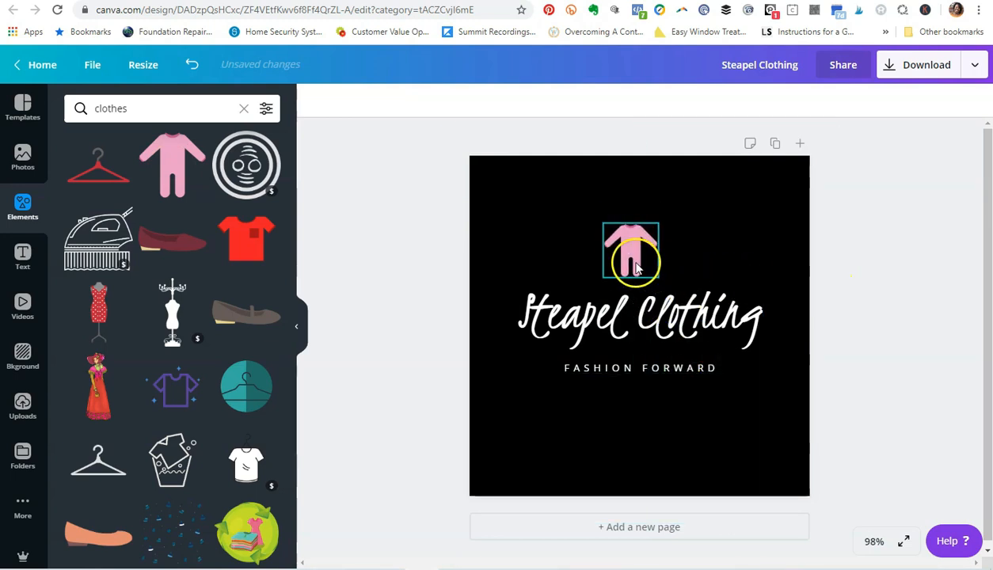
pyautogui.click(631, 251)
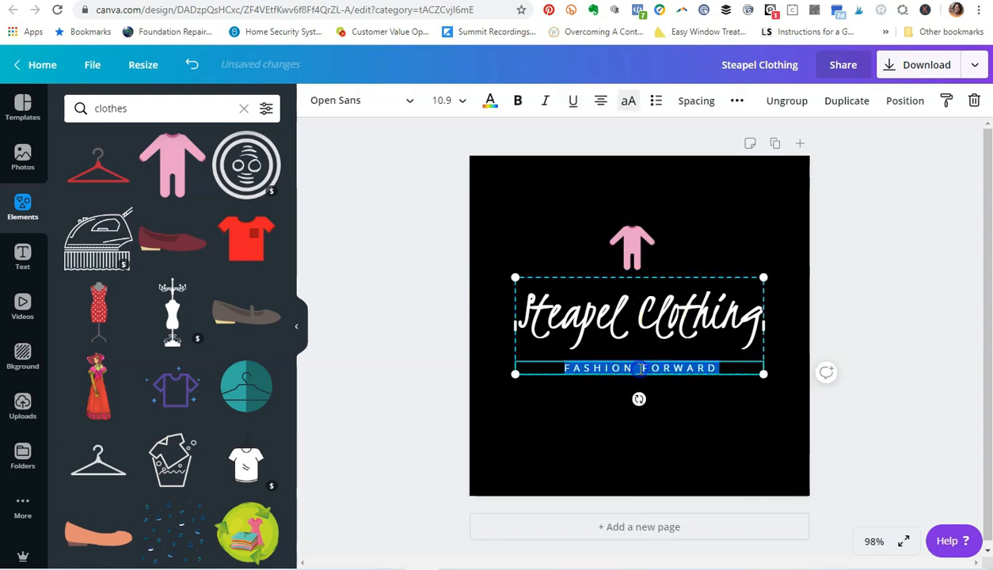
# Colour the FASHION FORWARD tagline with the pink document colour.
pyautogui.click(490, 101)
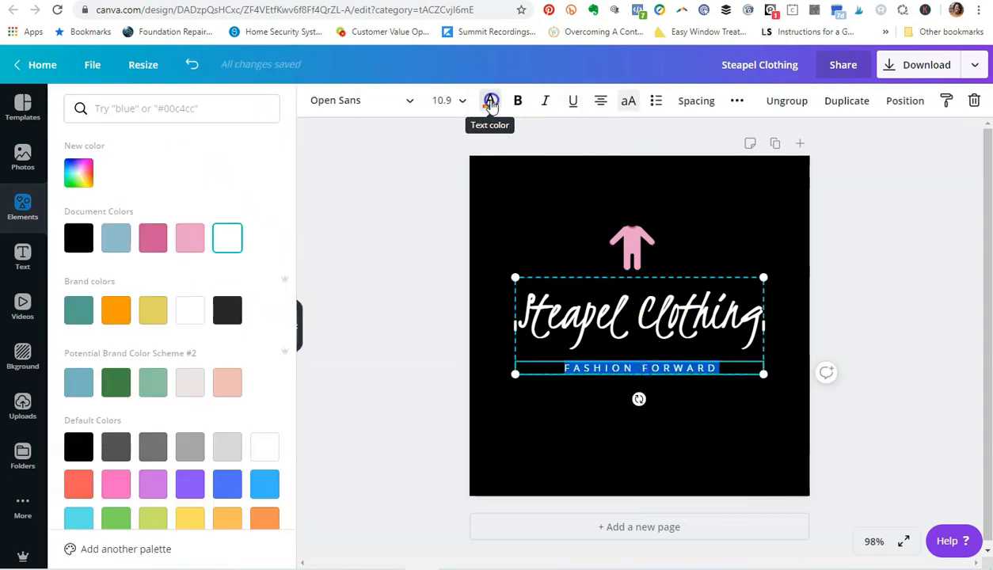
pyautogui.click(190, 237)
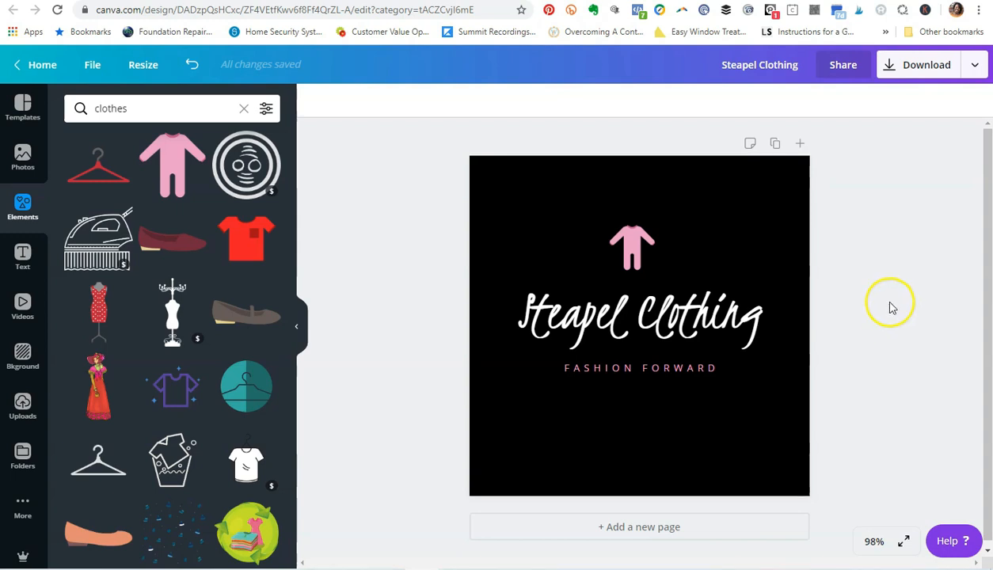
pyautogui.moveTo(887, 302)
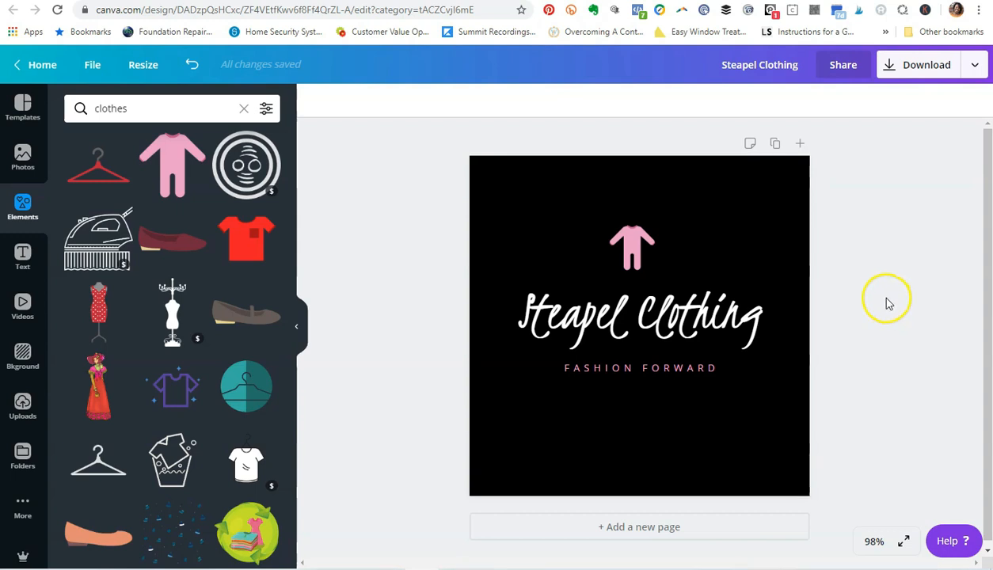
# Nudge the pink onesie icon lower toward the Steapel Clothing name, then bring up the download options.
pyautogui.click(630, 313)
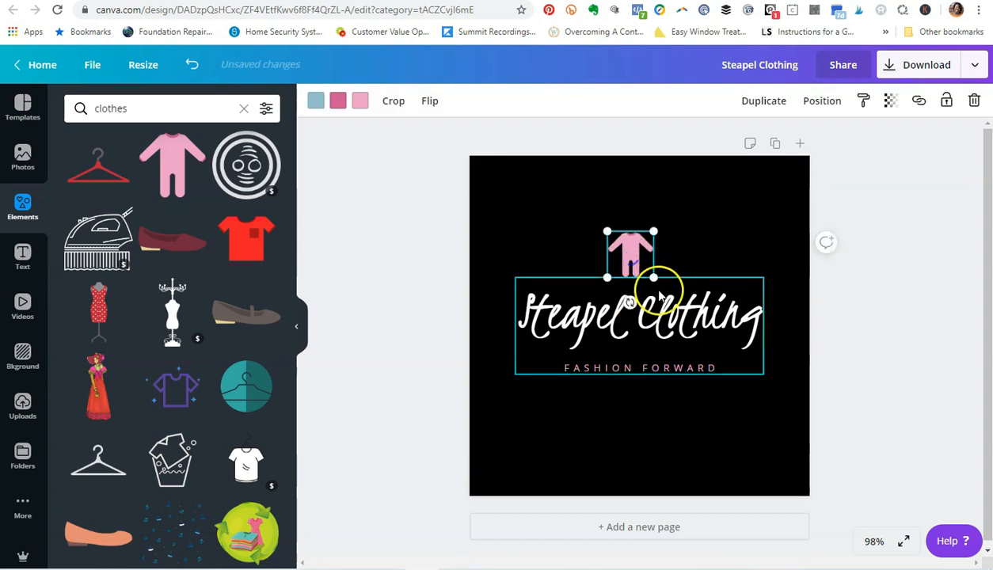
pyautogui.click(632, 254)
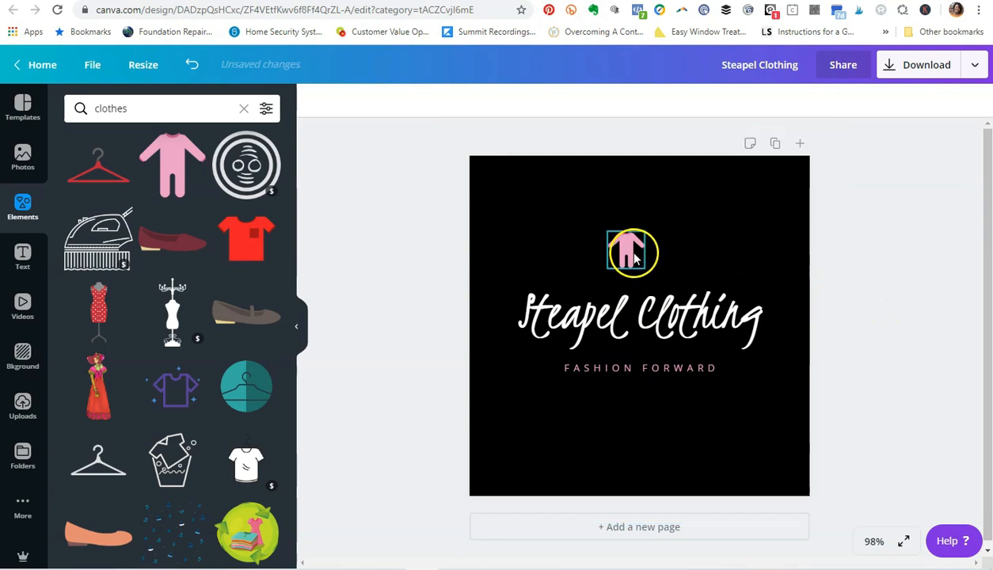
pyautogui.click(631, 252)
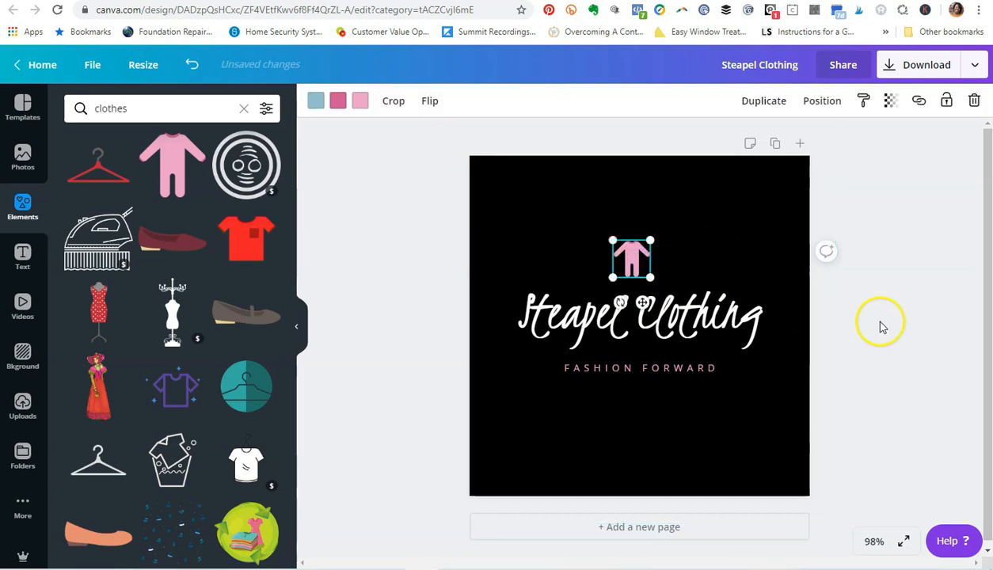
pyautogui.click(881, 323)
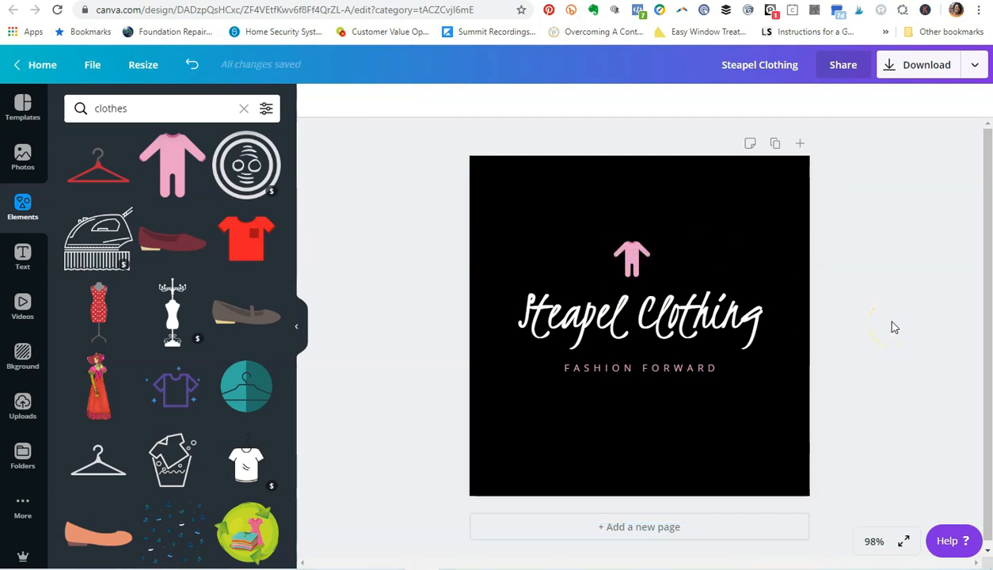
pyautogui.moveTo(889, 164)
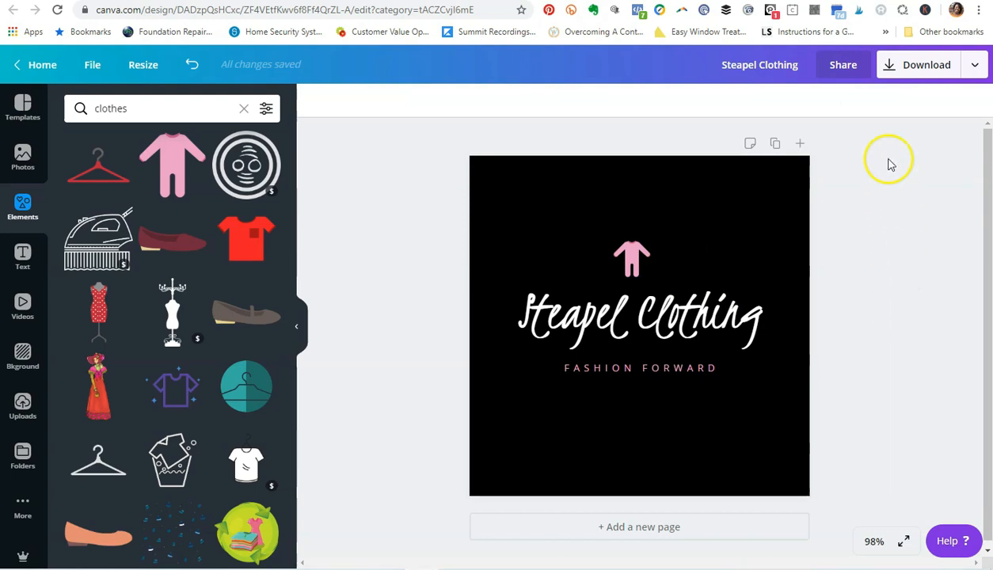
pyautogui.click(926, 64)
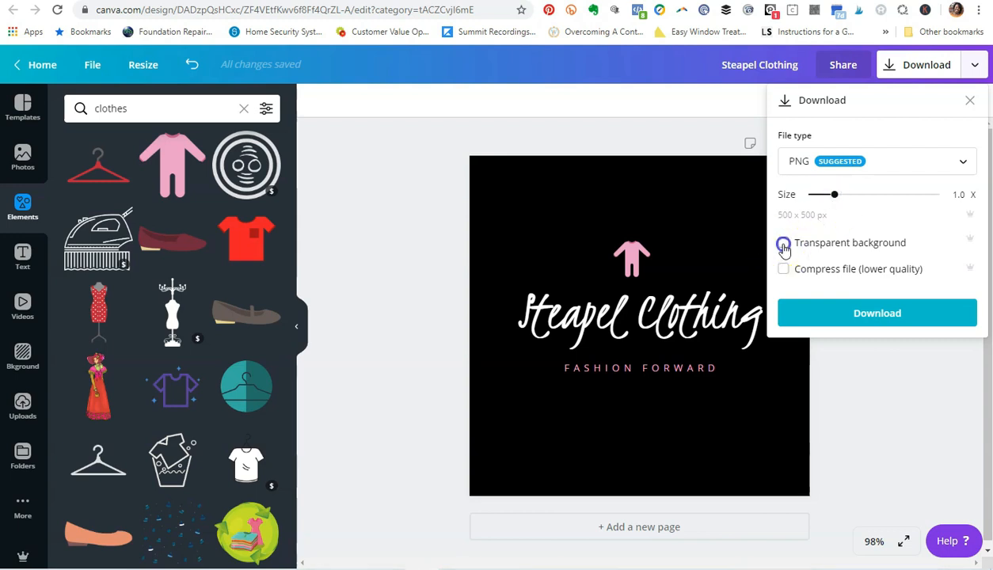
# Download the logo as a transparent-background PNG at 1000 × 1000 px (2.0x size).
pyautogui.click(783, 242)
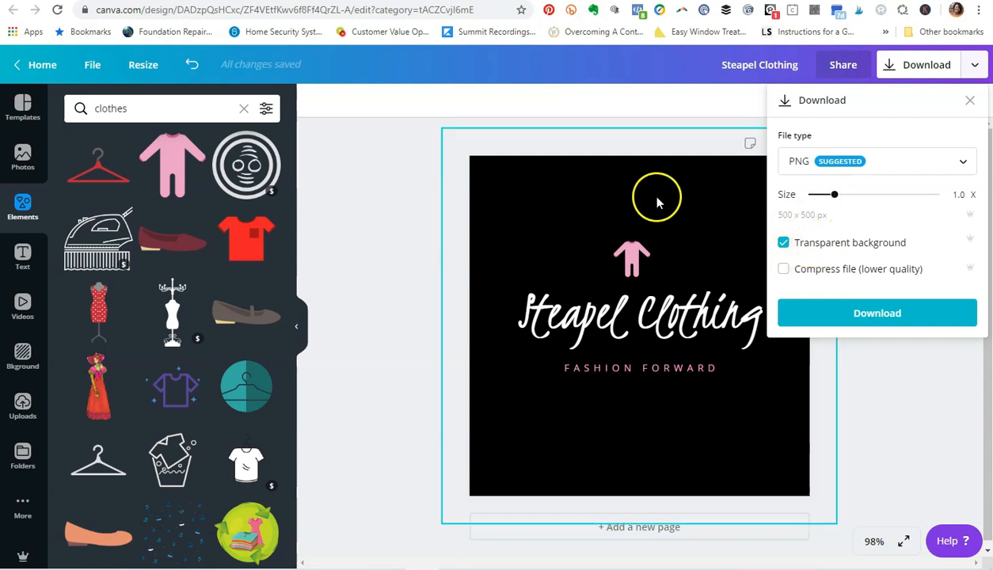
pyautogui.moveTo(630, 230)
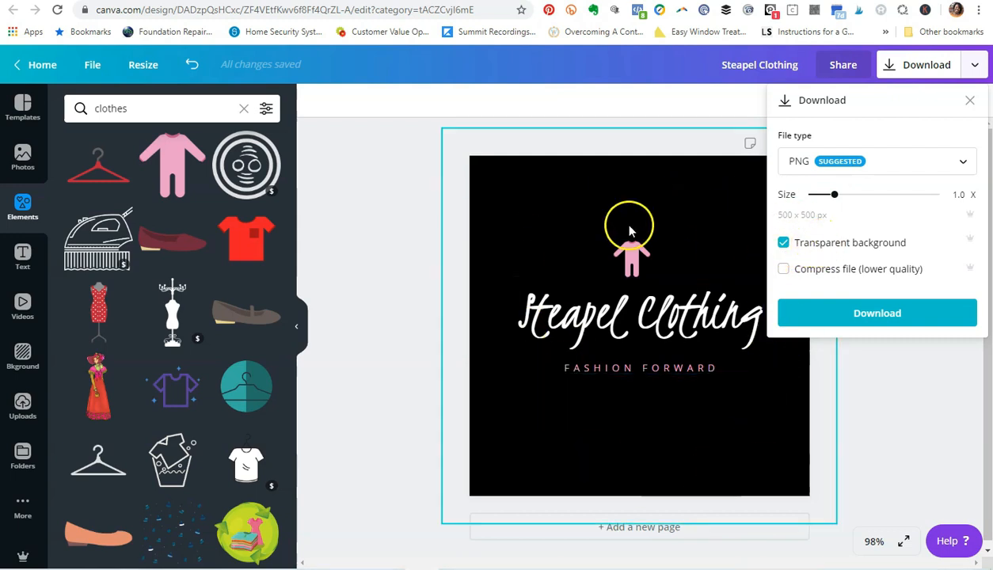
pyautogui.moveTo(573, 246)
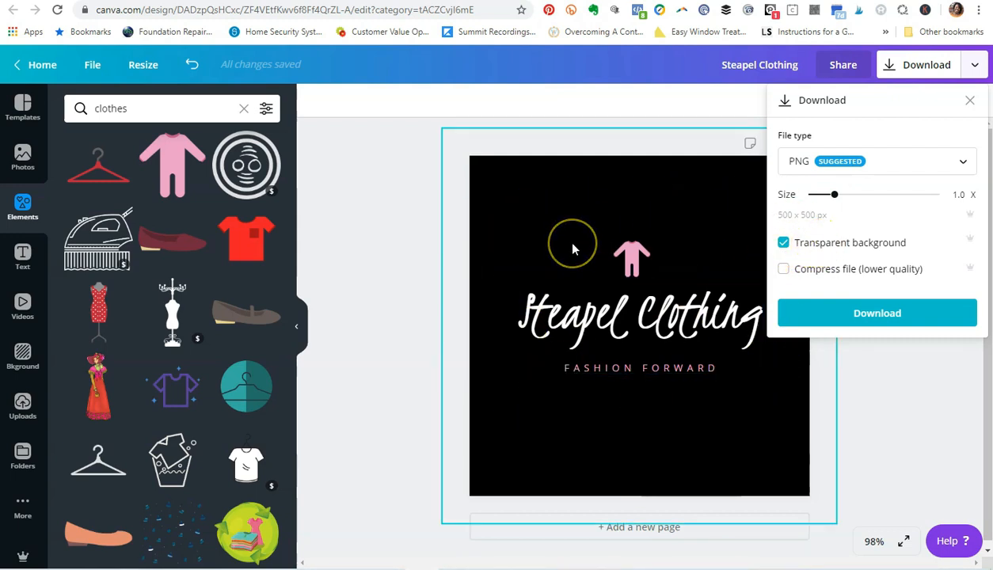
pyautogui.moveTo(572, 246)
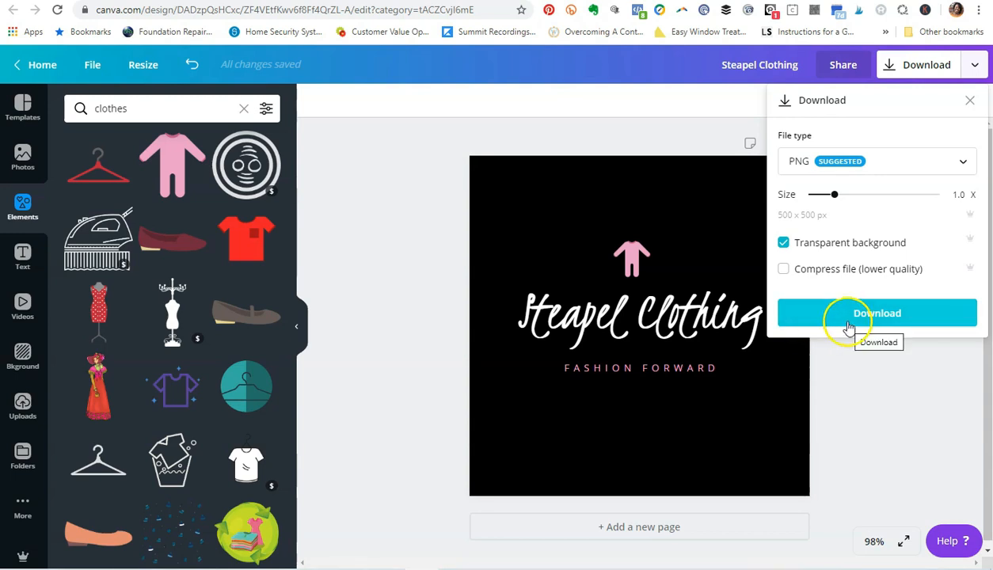
pyautogui.moveTo(837, 195)
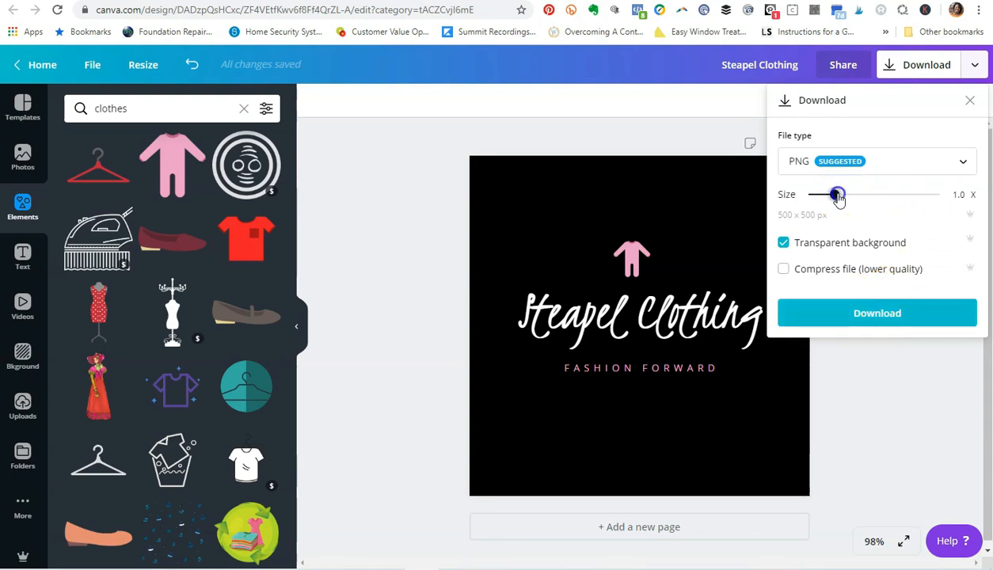
pyautogui.moveTo(838, 195); pyautogui.dragTo(903, 195)
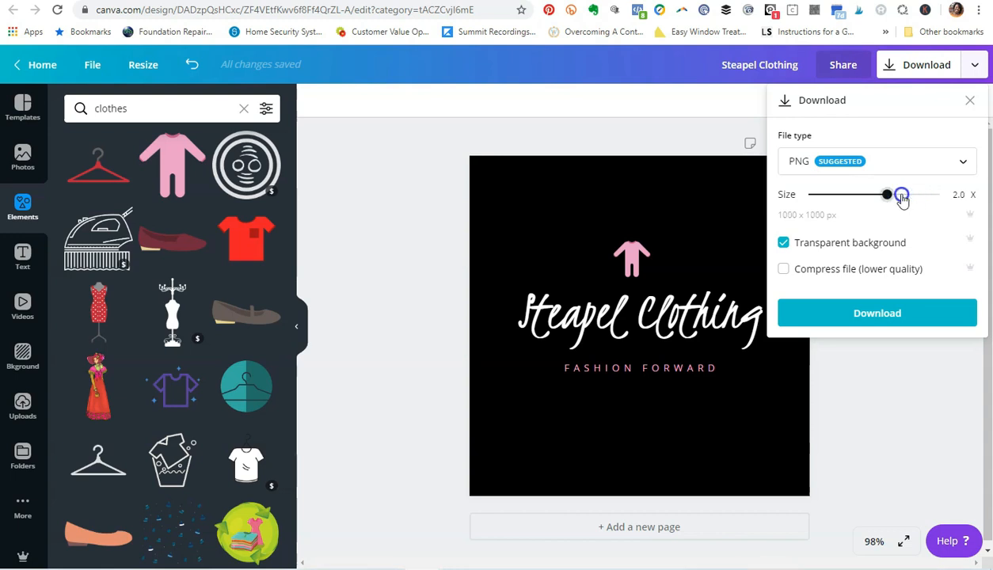
pyautogui.moveTo(850, 306)
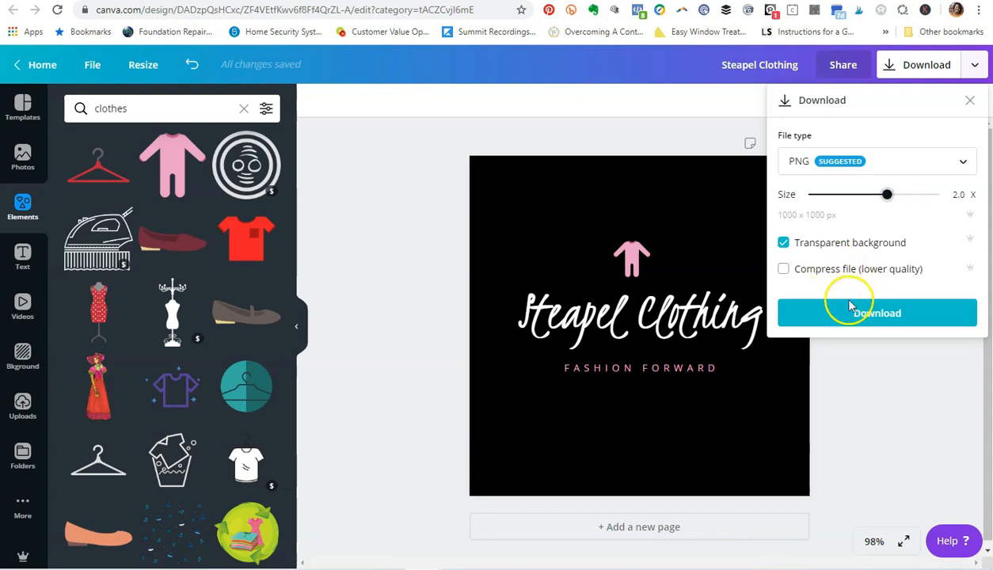
pyautogui.moveTo(860, 285)
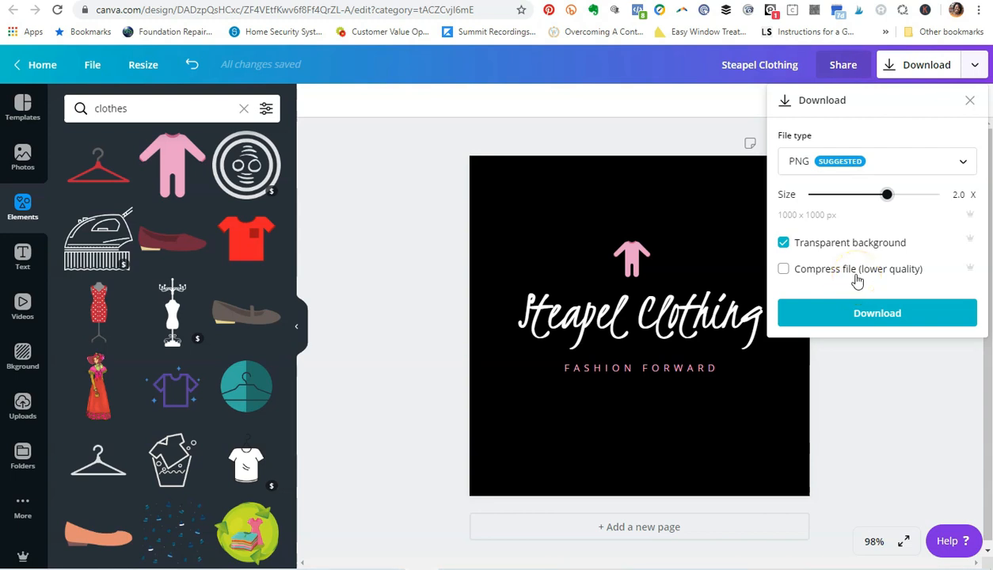
pyautogui.click(876, 312)
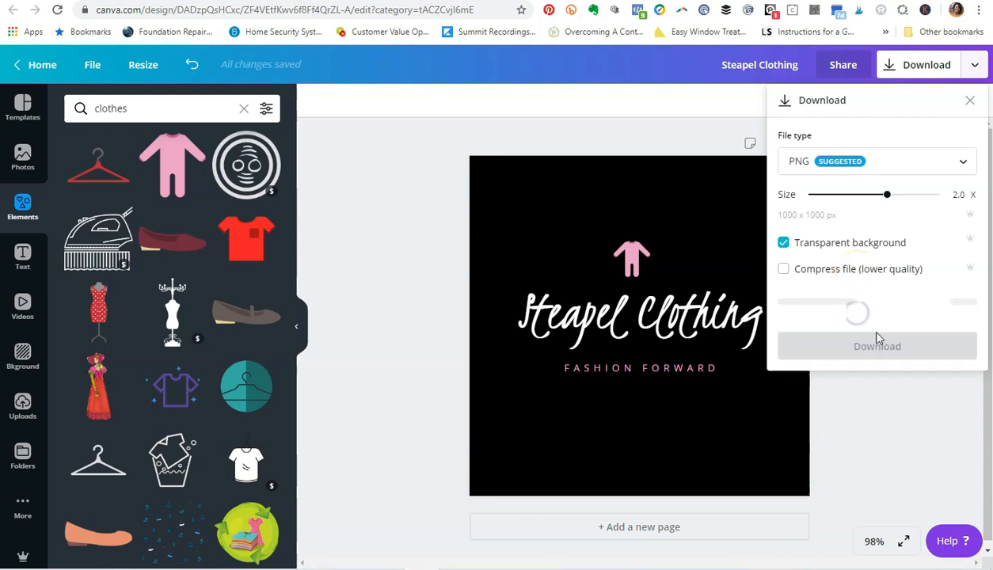
# Let the PNG download finish and open Steapel Clothing.png from the download bar.
pyautogui.click(877, 346)
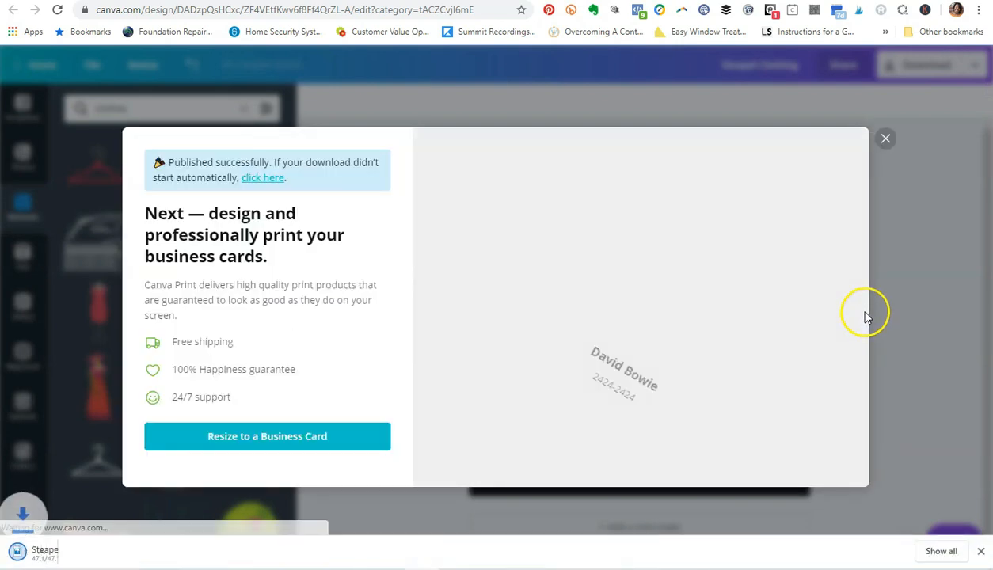
pyautogui.click(885, 138)
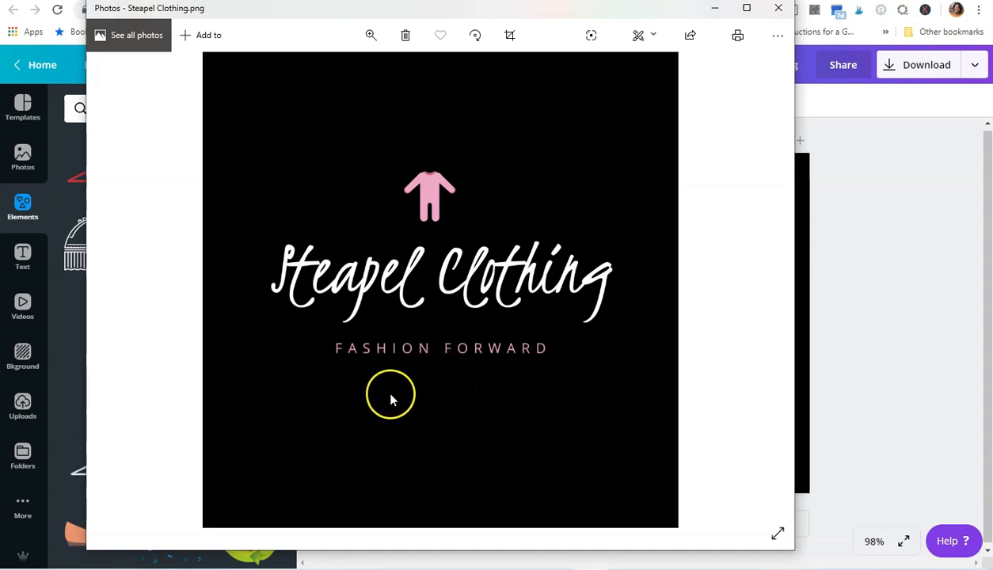
pyautogui.moveTo(381, 400)
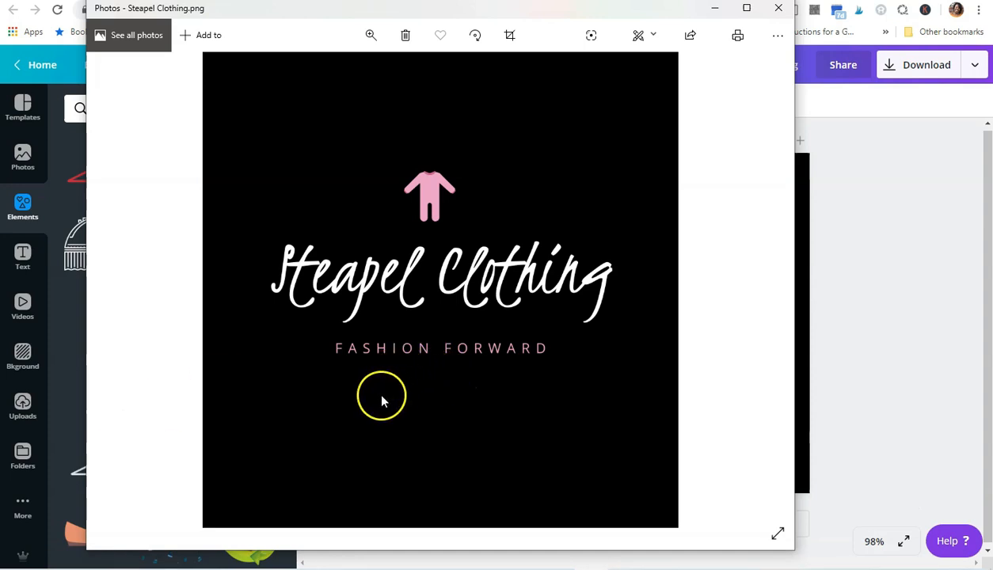
pyautogui.moveTo(412, 281)
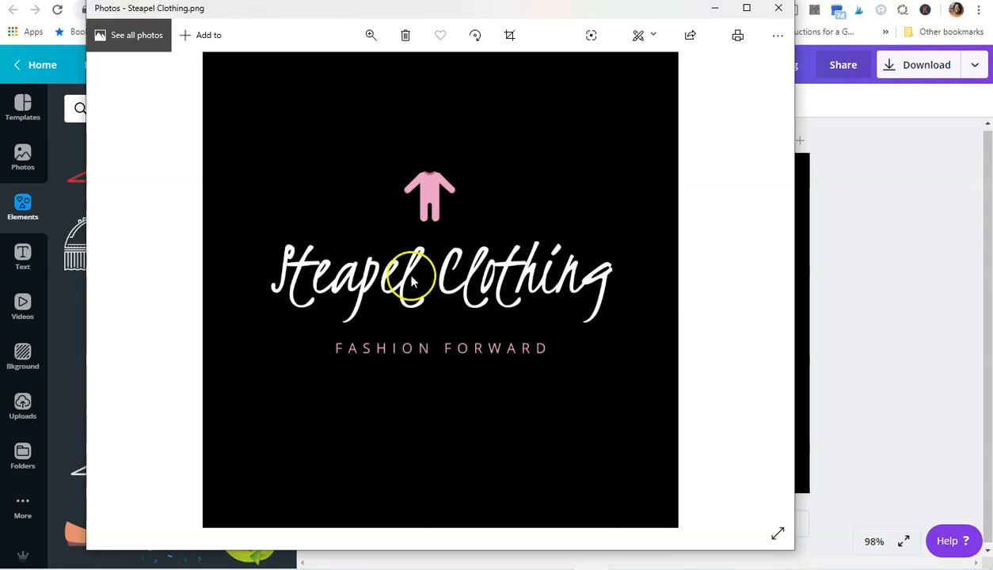
pyautogui.moveTo(426, 350)
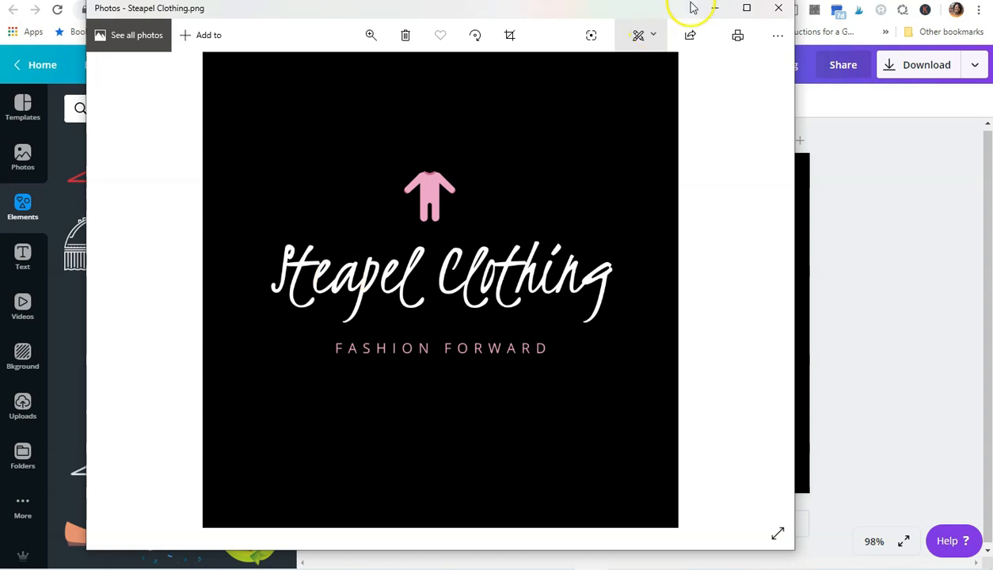
# Close the Photos viewer showing Steapel Clothing.png and return to Canva.
pyautogui.click(778, 8)
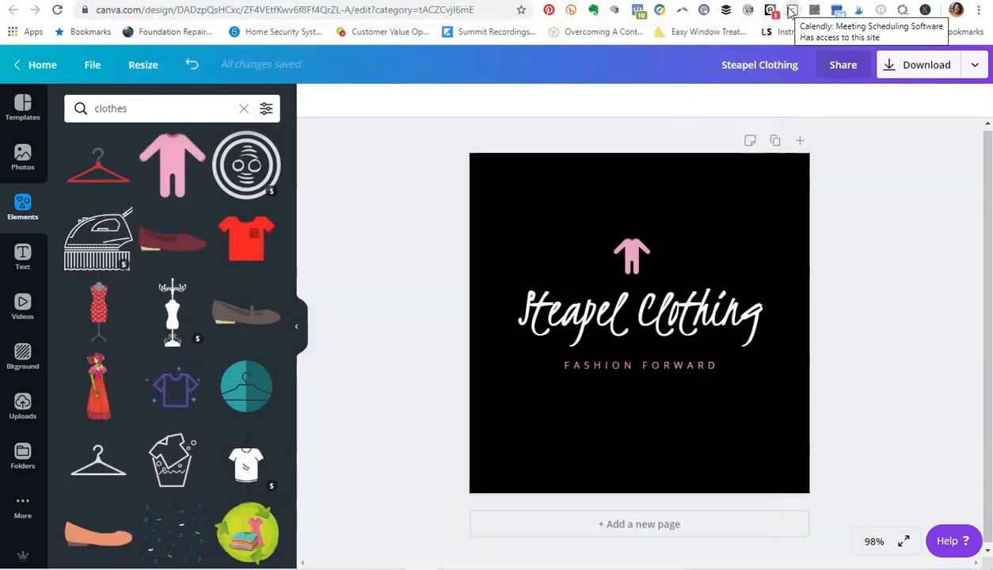